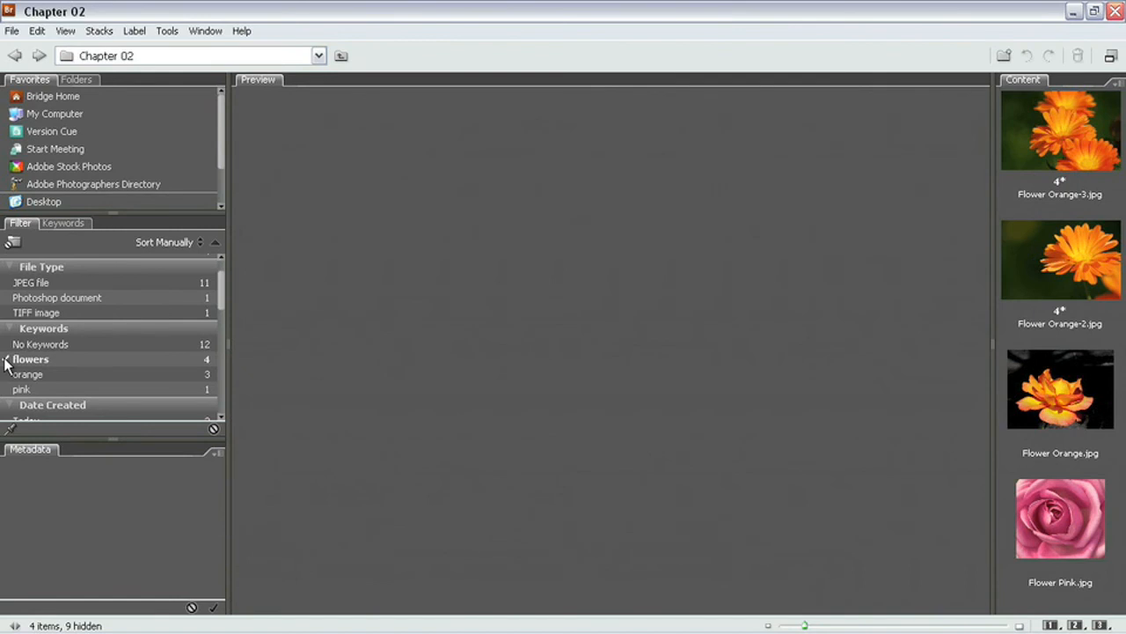
Step: Select Flower Orange-3.jpg and bring up its context menu to reach the Move to folders
click(31, 359)
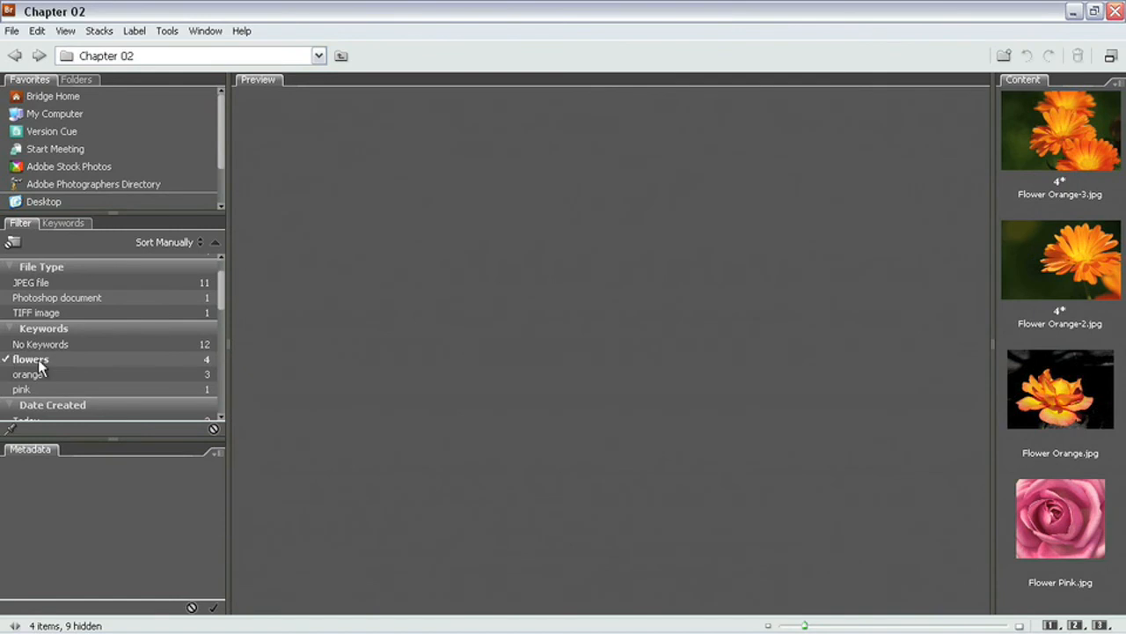
click(1059, 130)
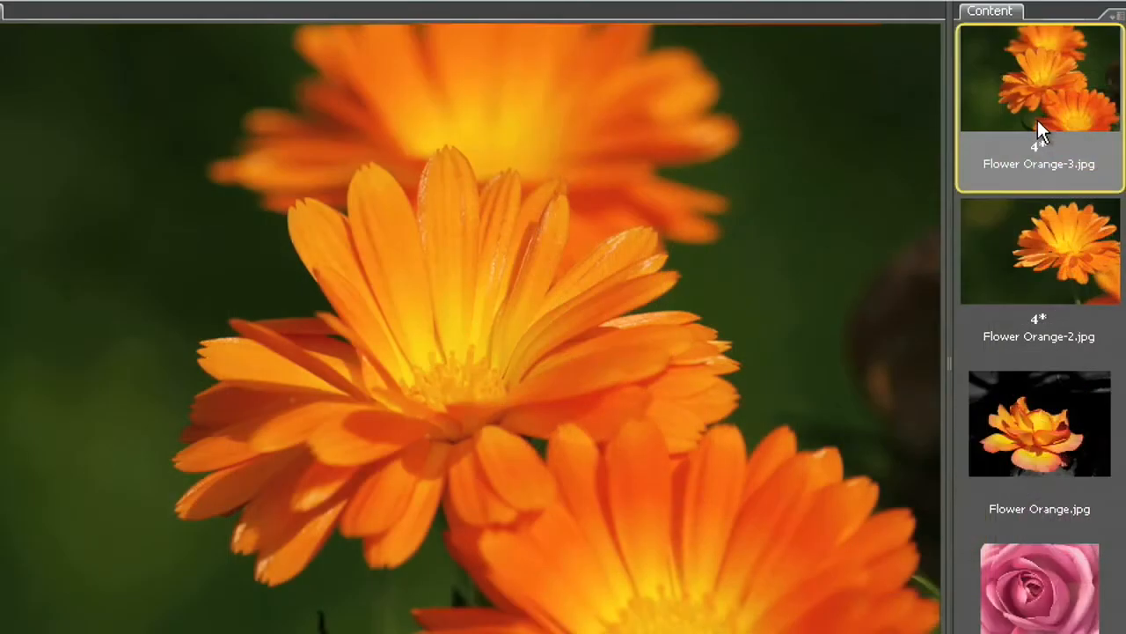
right_click(1038, 88)
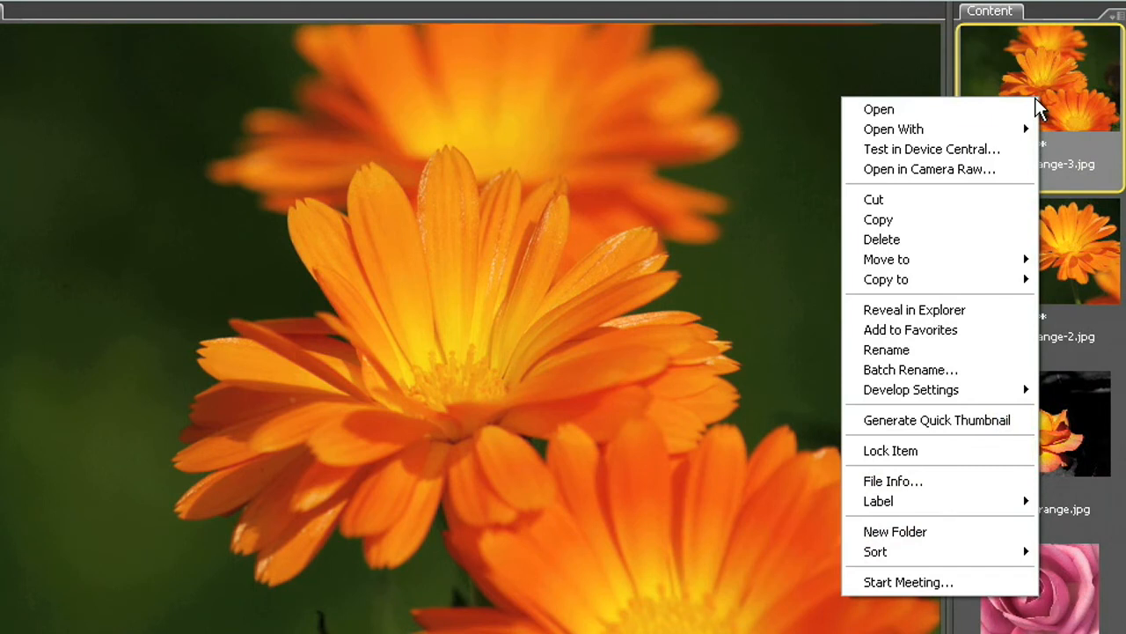
mouse_move(1004, 239)
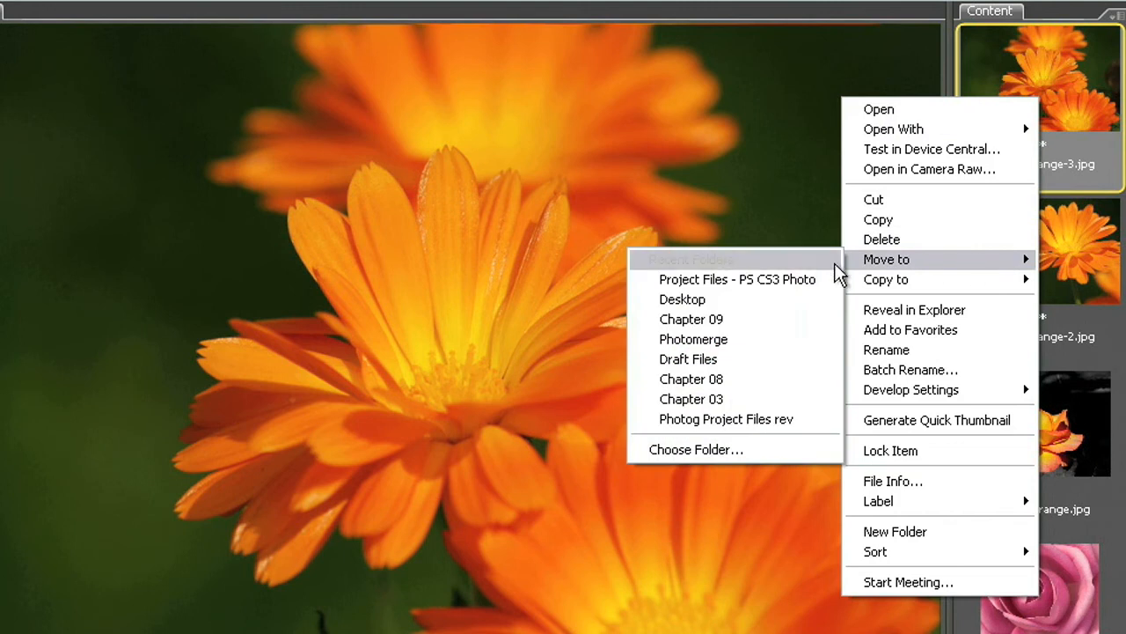
Step: Choose Chapter 02 under Project Files - PS CS3 Photo as the move destination
click(696, 449)
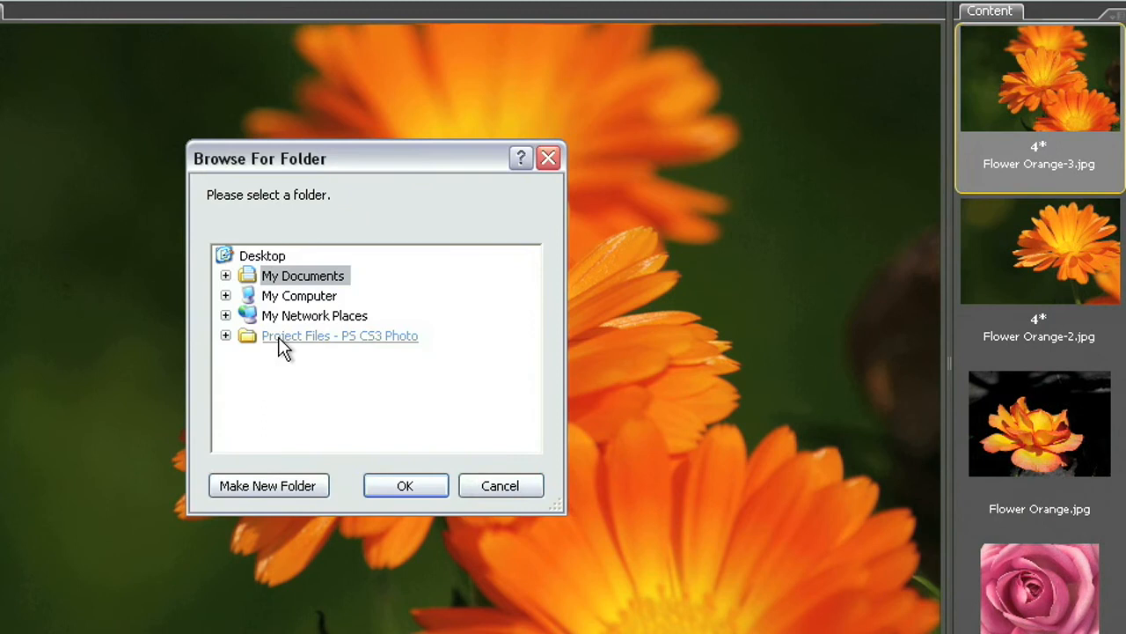
click(225, 334)
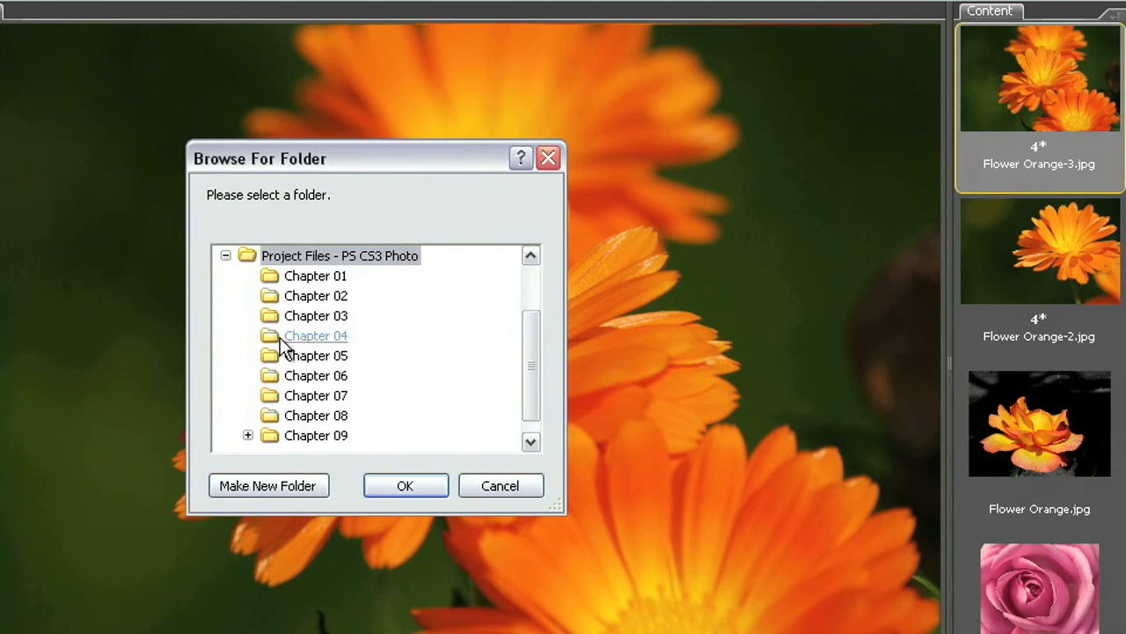
click(317, 296)
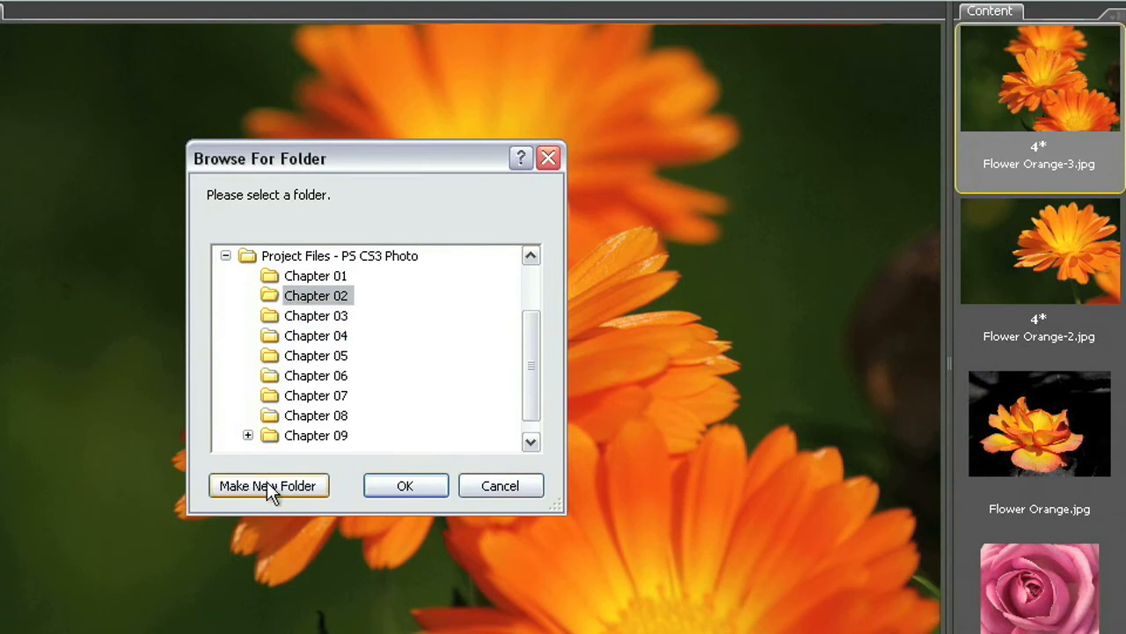
Step: Create a new folder inside Chapter 02 and rename it 'new images'
click(268, 485)
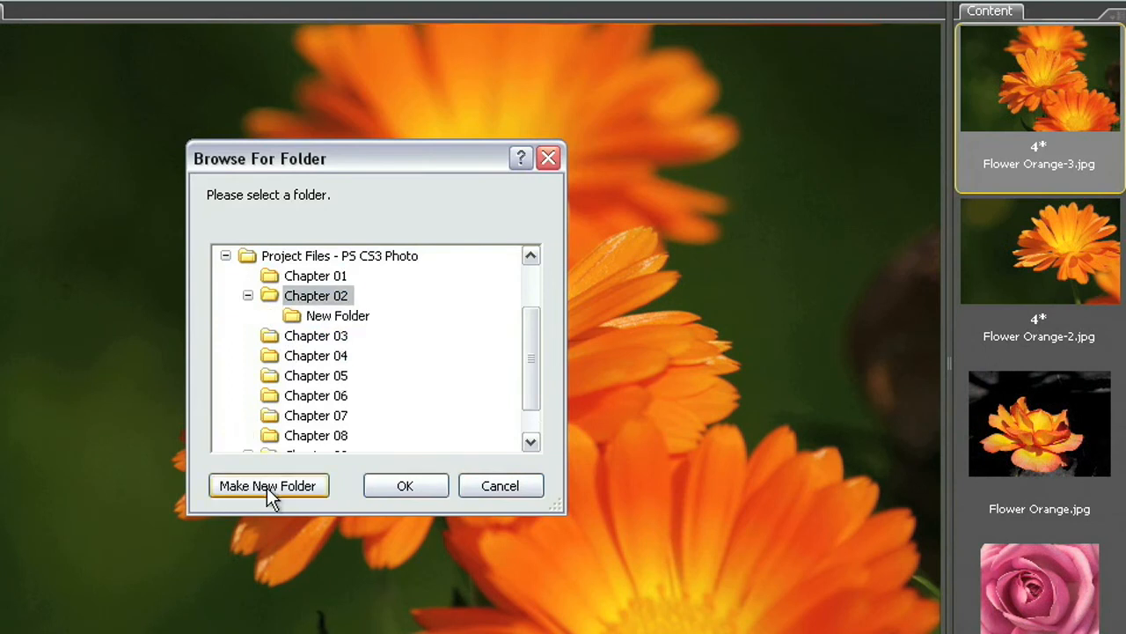
click(267, 486)
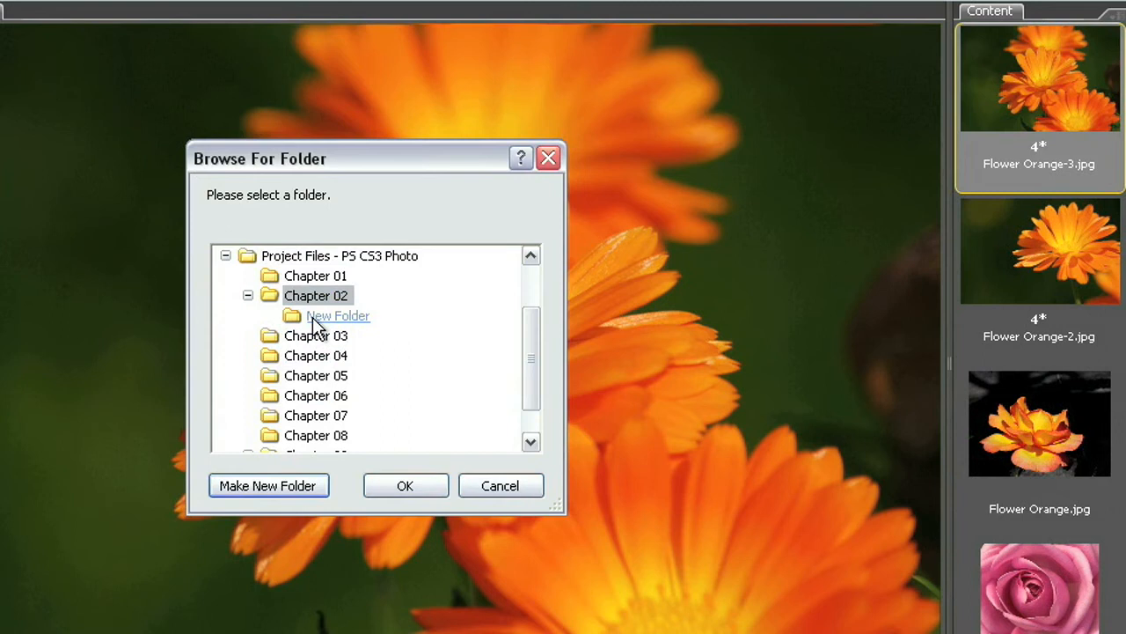
mouse_move(313, 331)
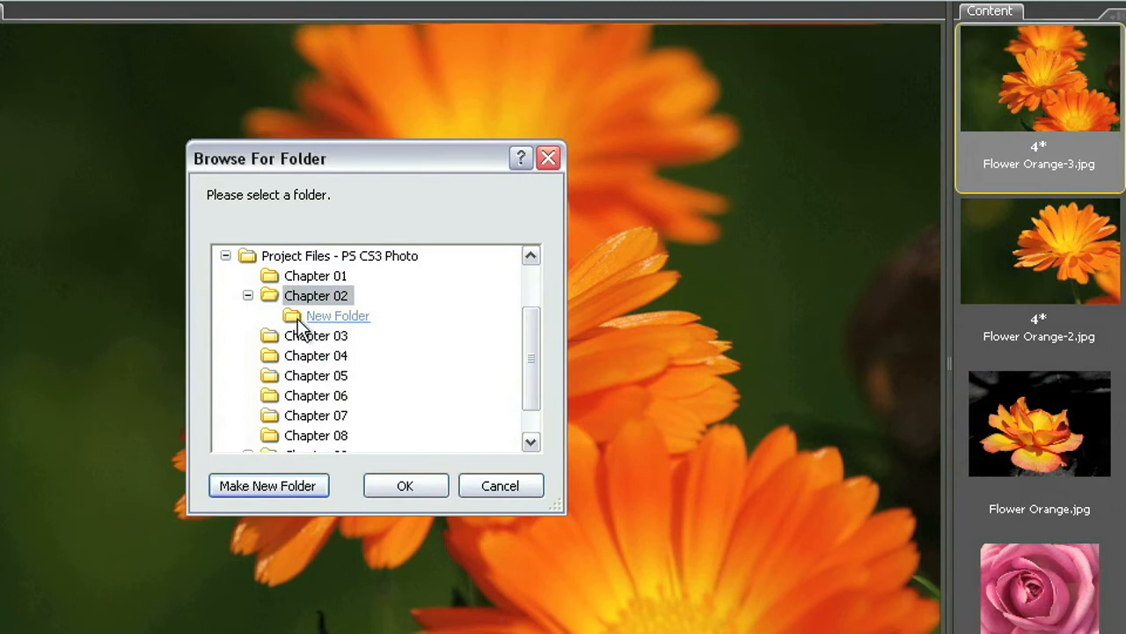
click(338, 315)
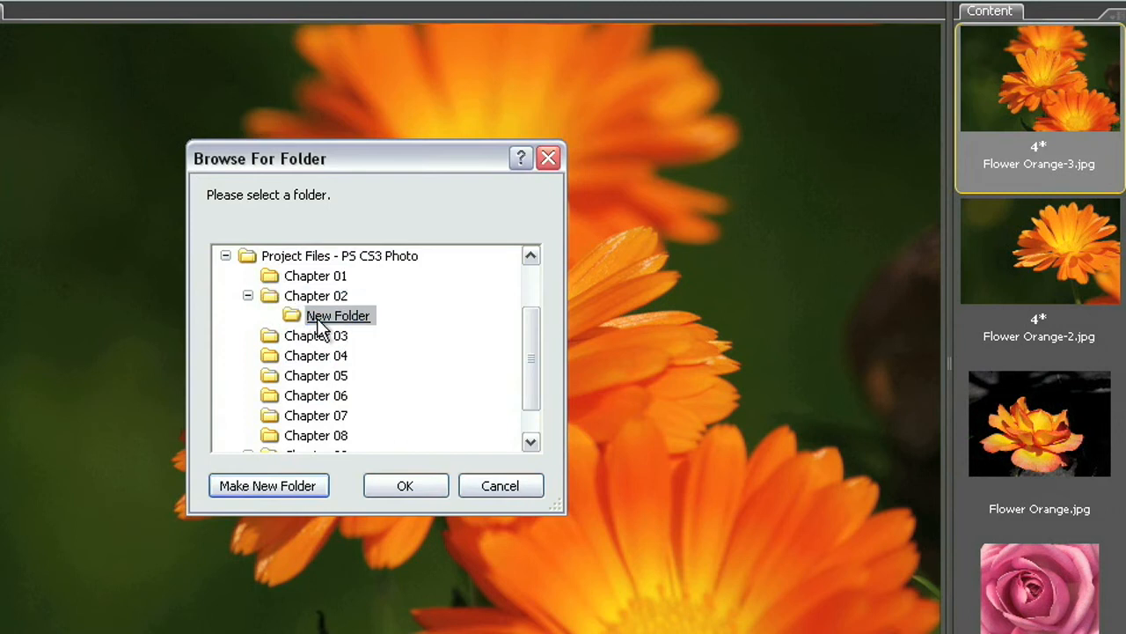
right_click(337, 315)
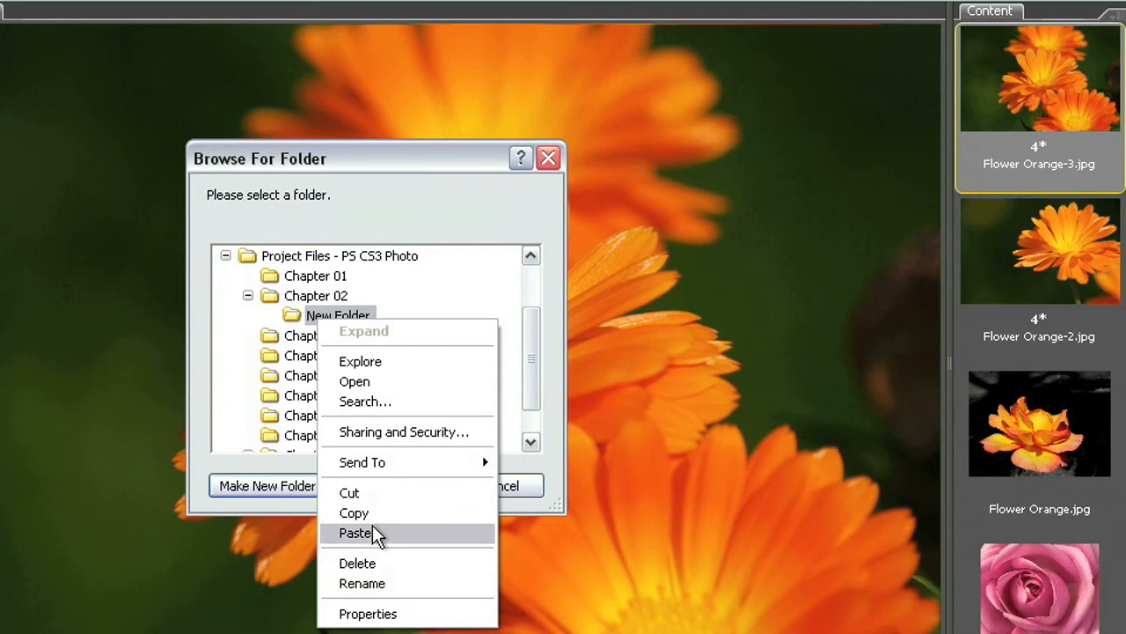
click(363, 583)
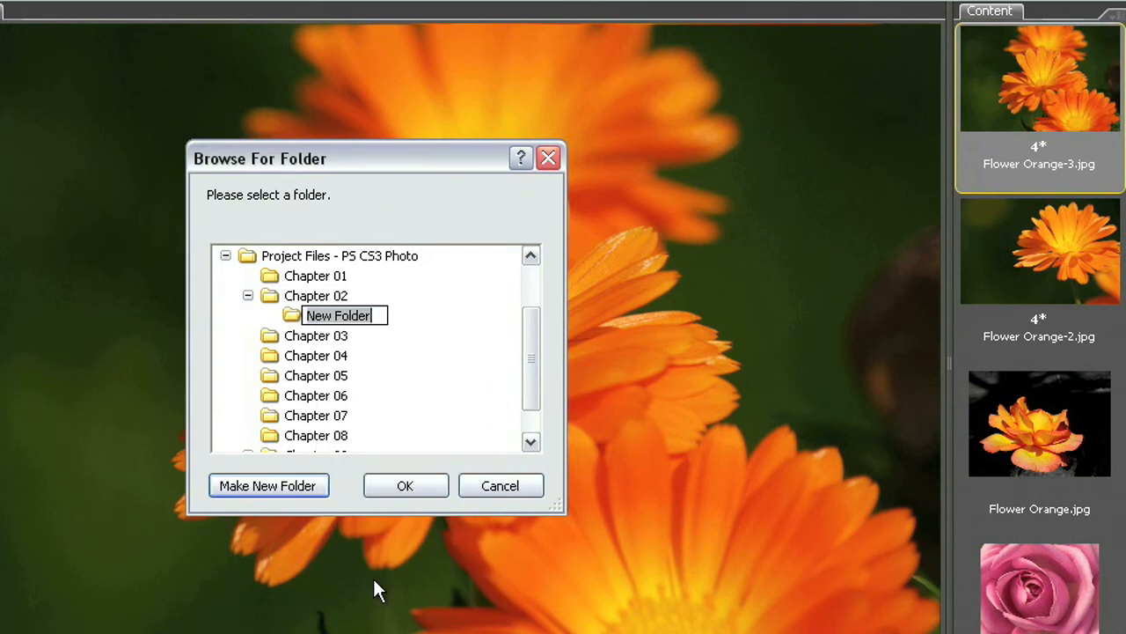
text(new images)
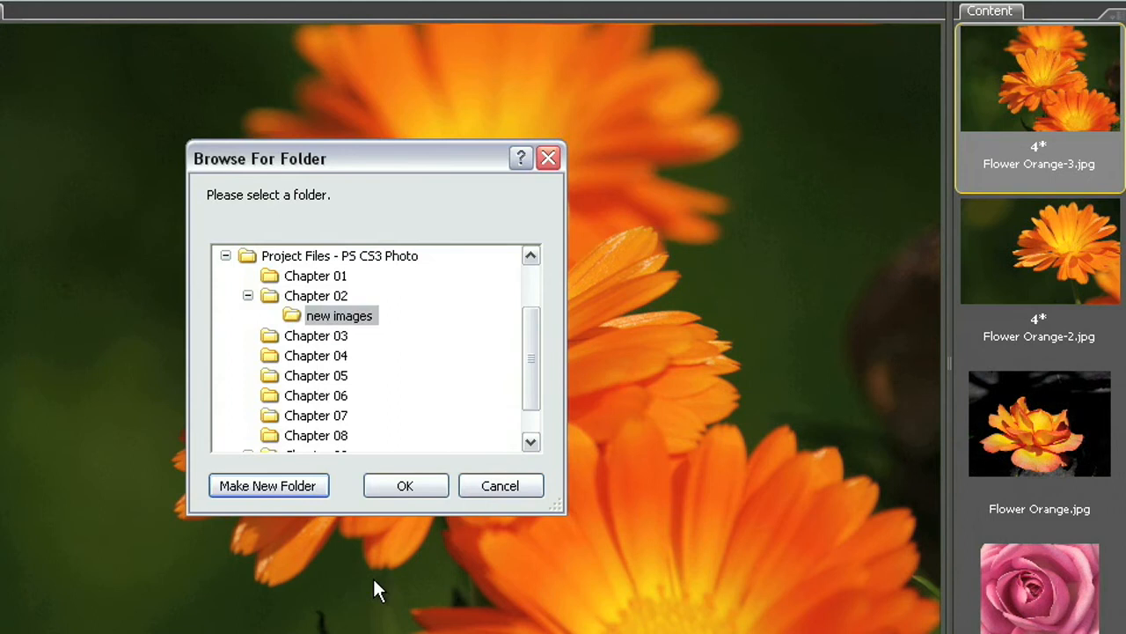
mouse_move(394, 408)
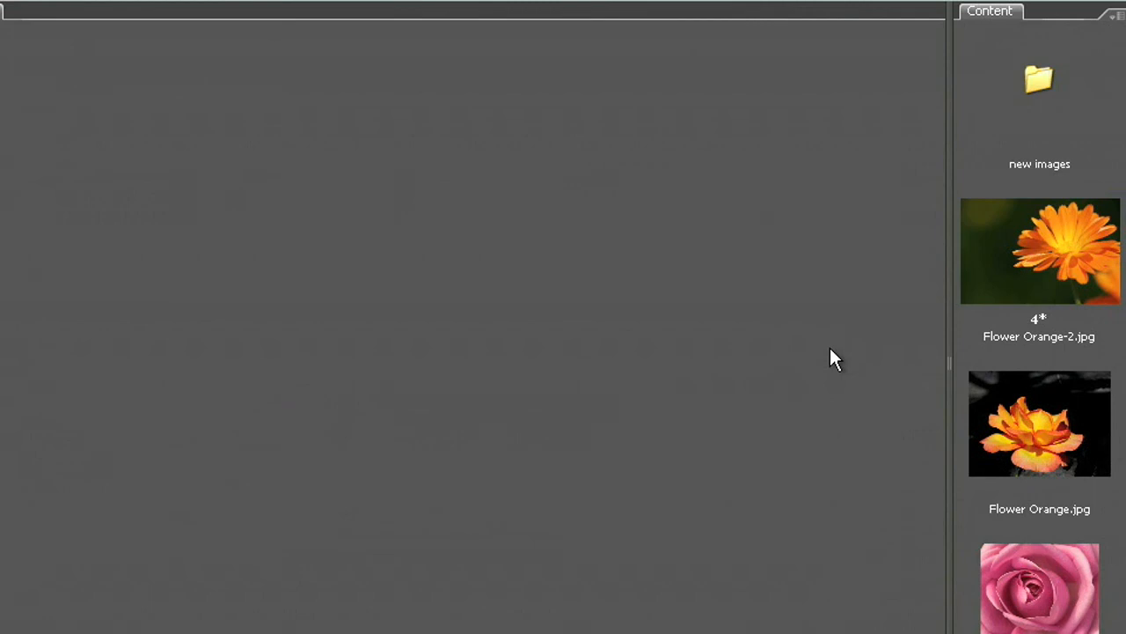
mouse_move(1042, 77)
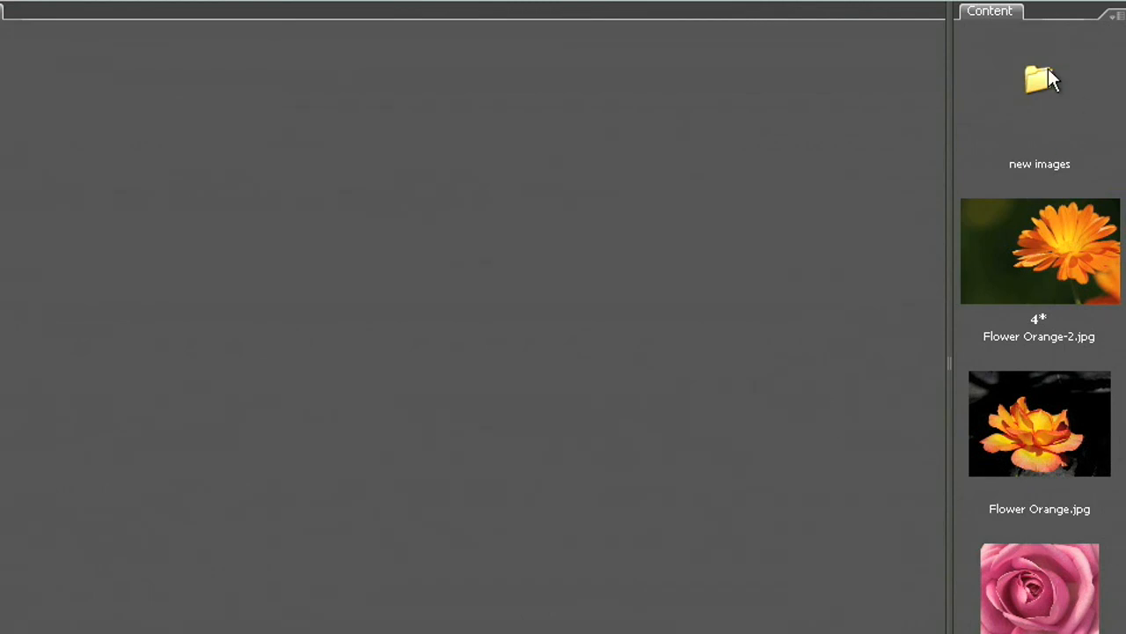
mouse_move(1039, 92)
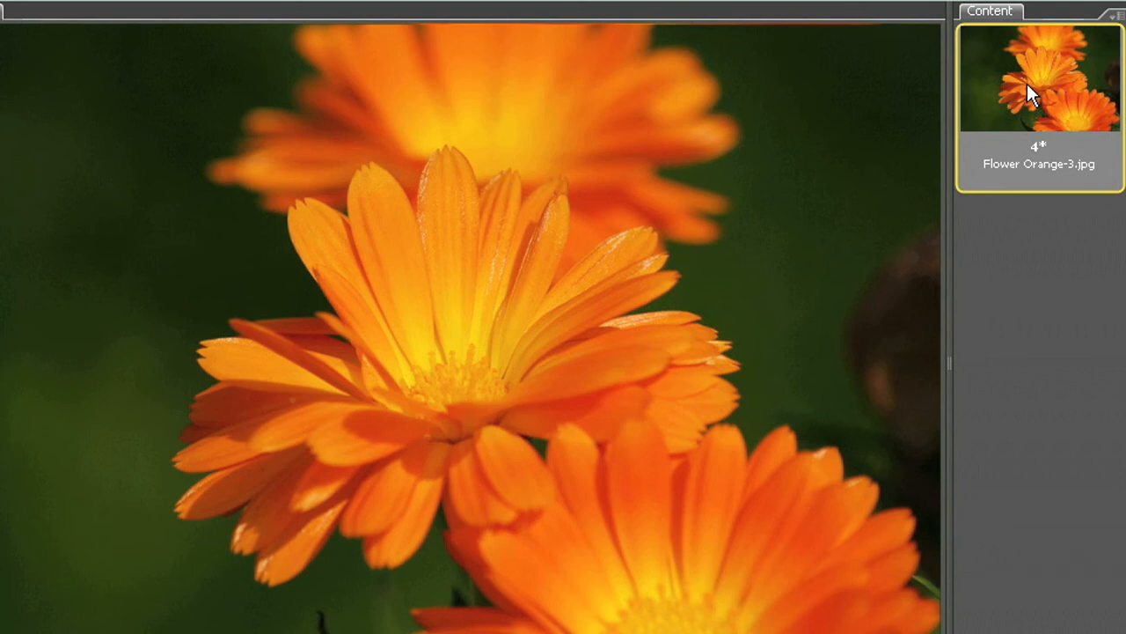
Step: Copy Flower Orange-3.jpg back into the Chapter 02 folder via Copy to > Choose Folder
right_click(1038, 79)
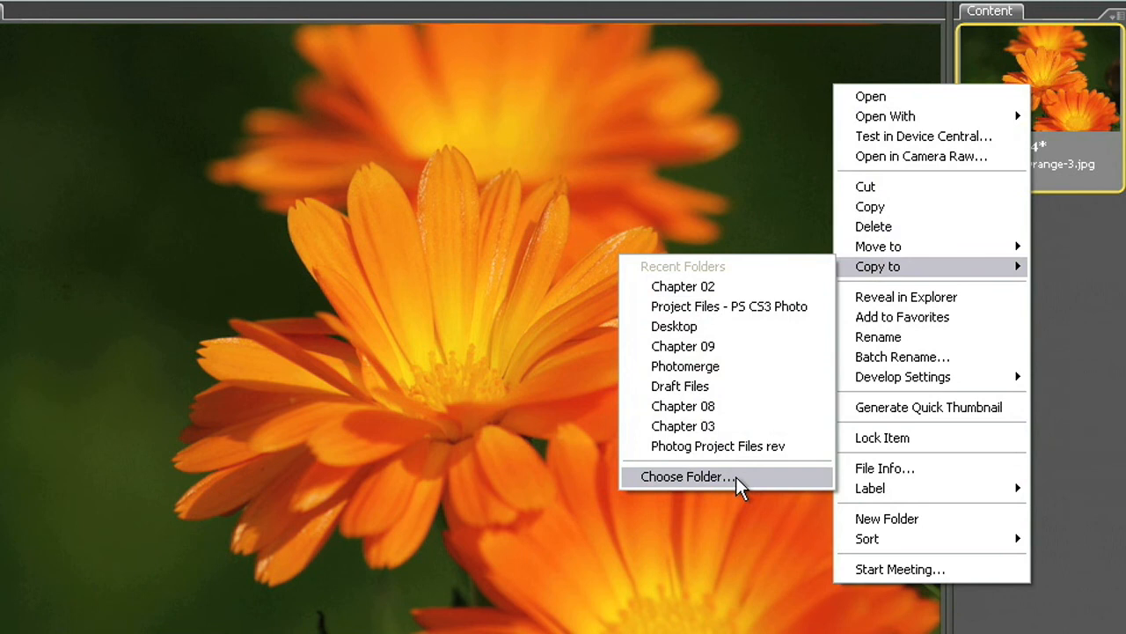
click(688, 476)
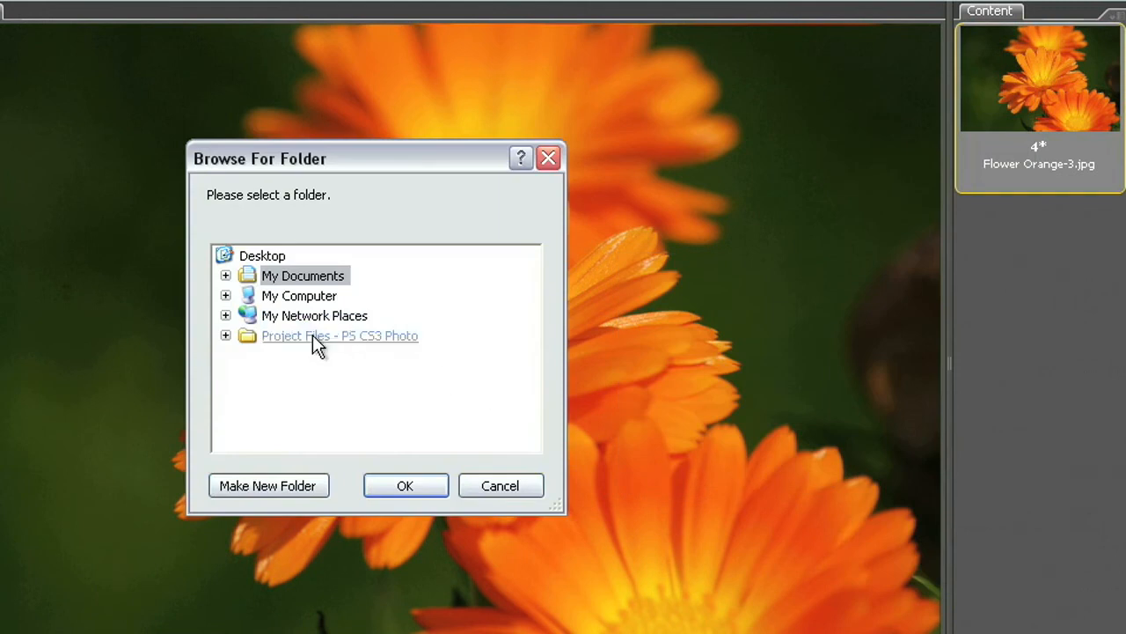
click(225, 334)
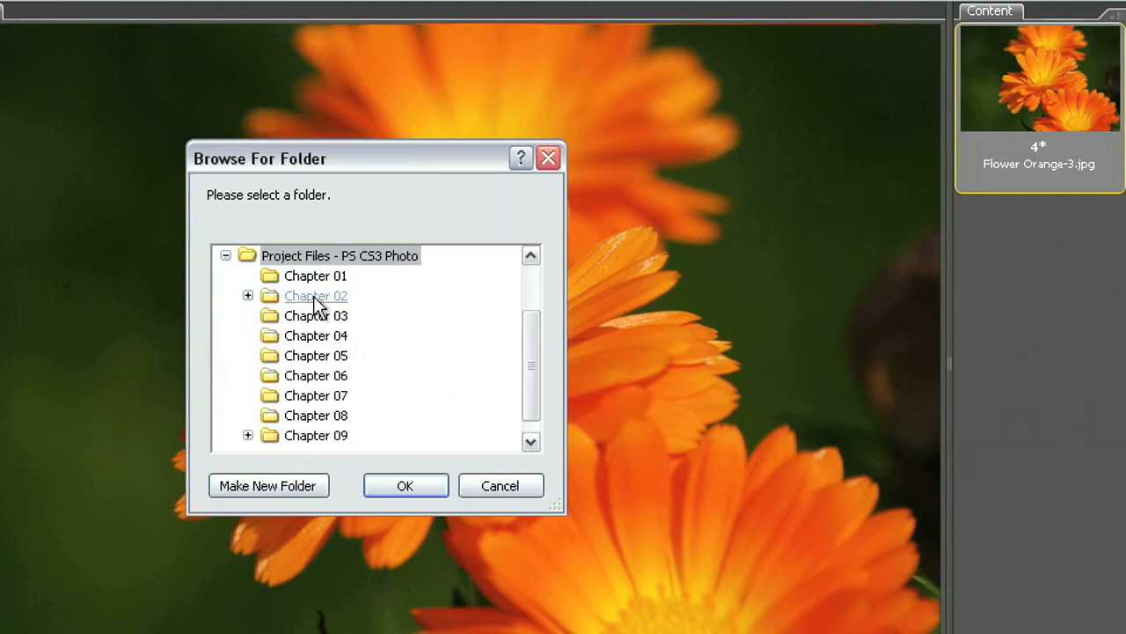
click(248, 296)
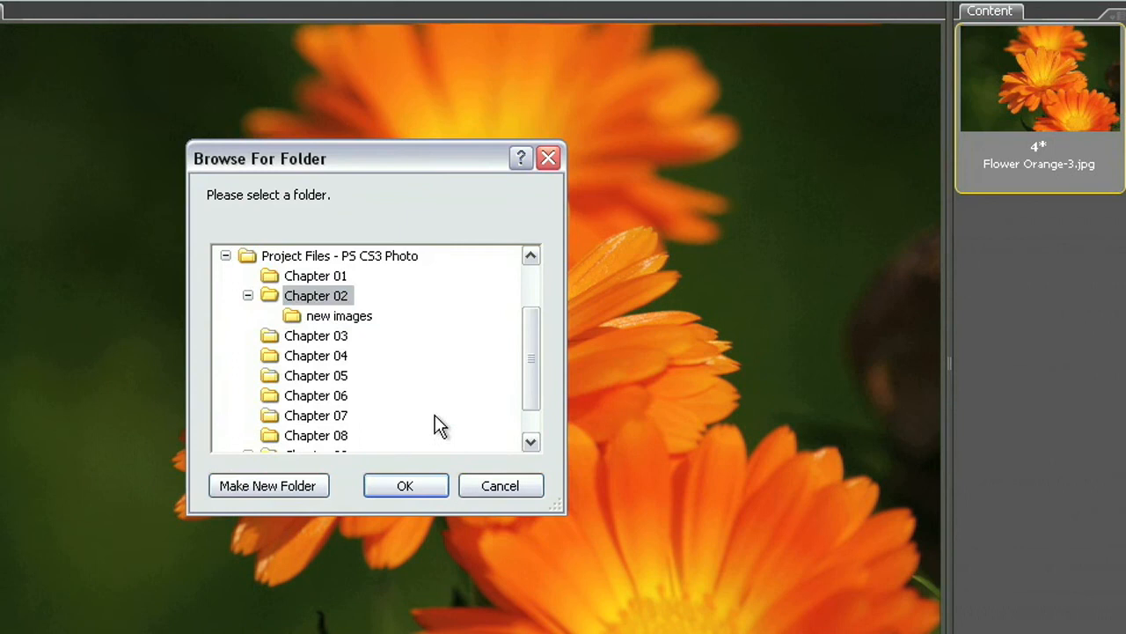
click(405, 486)
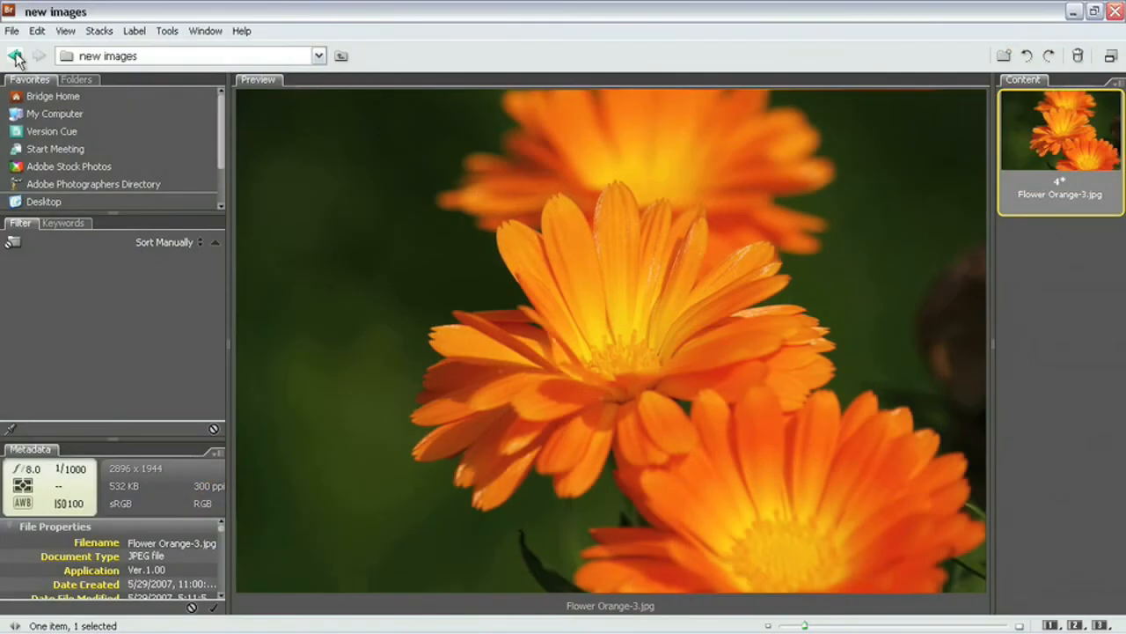
Step: Return to Chapter 02, view Flower Orange-3.jpg, then check the new images folder and come back
click(14, 54)
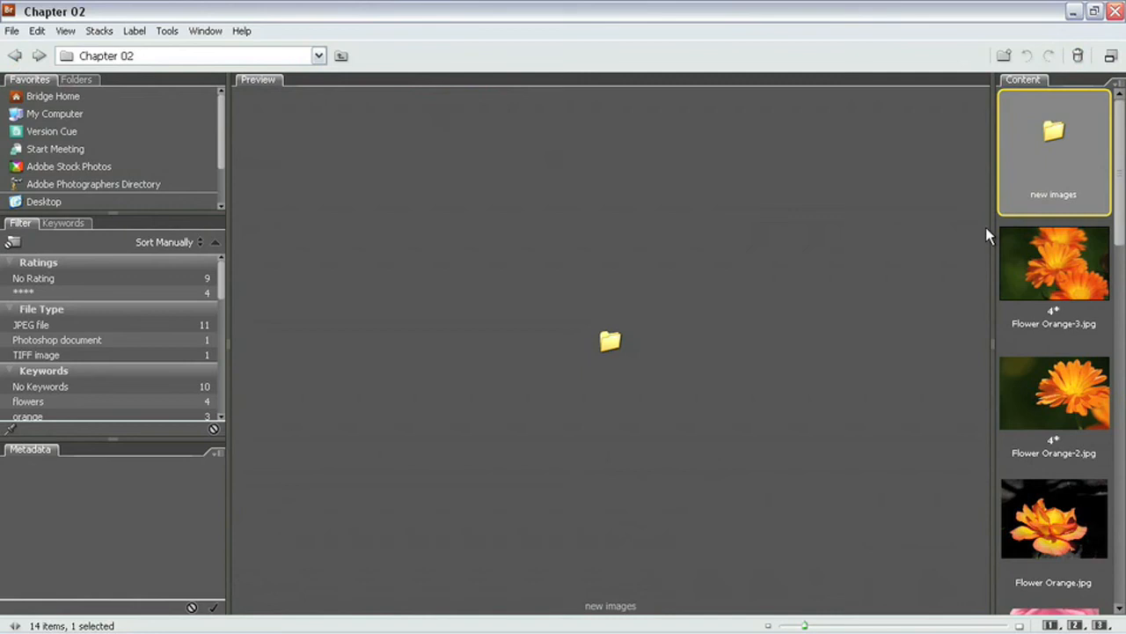
click(1054, 263)
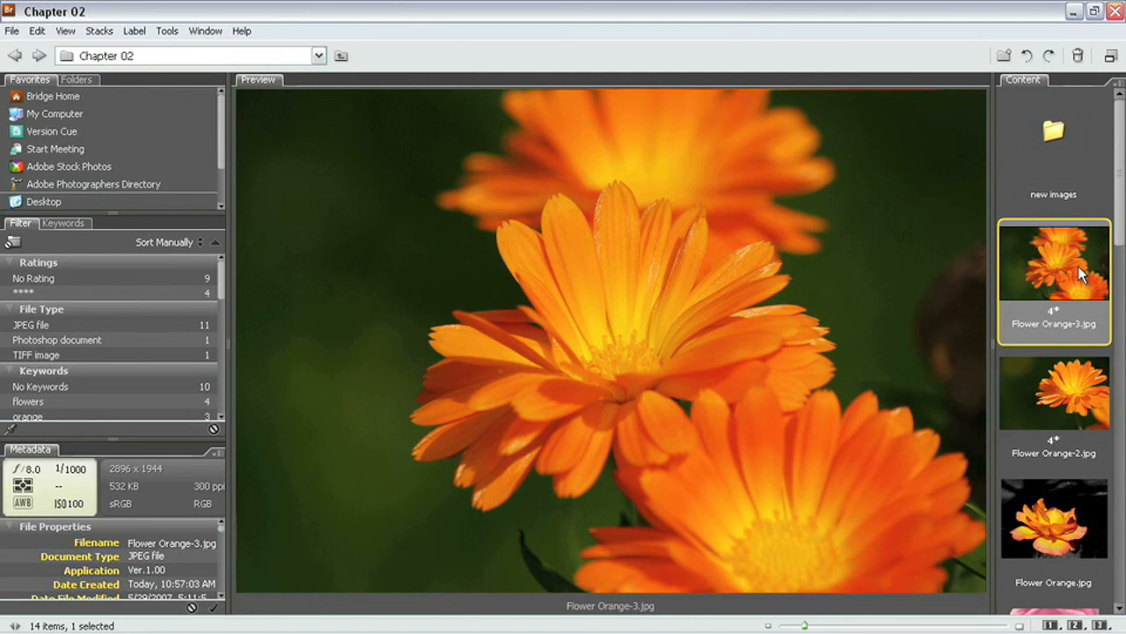
double_click(1053, 132)
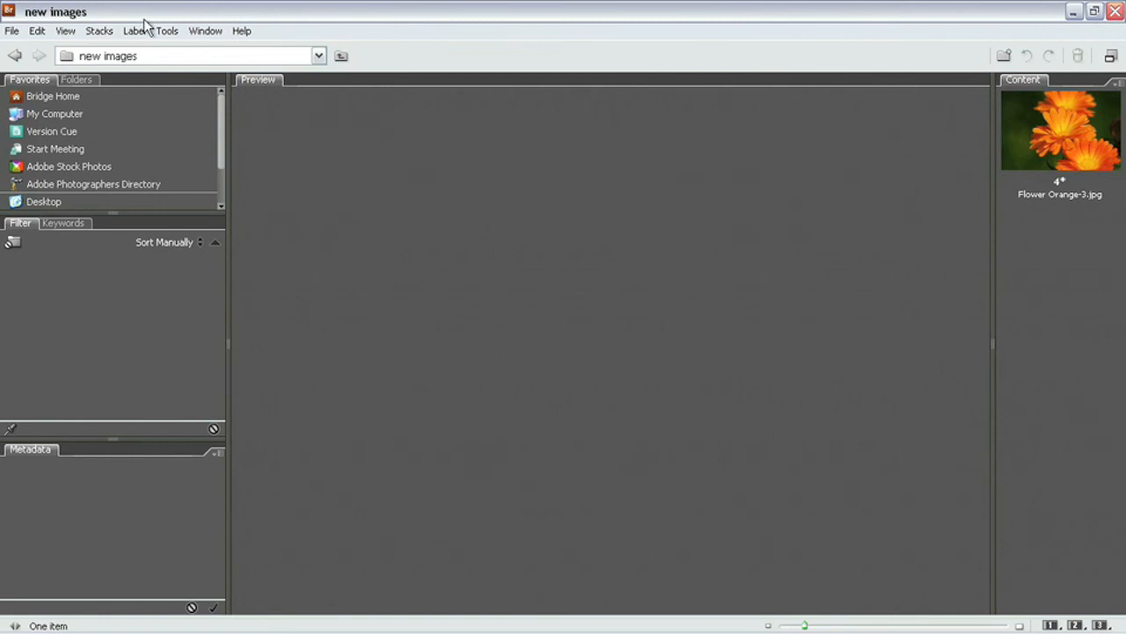
click(14, 54)
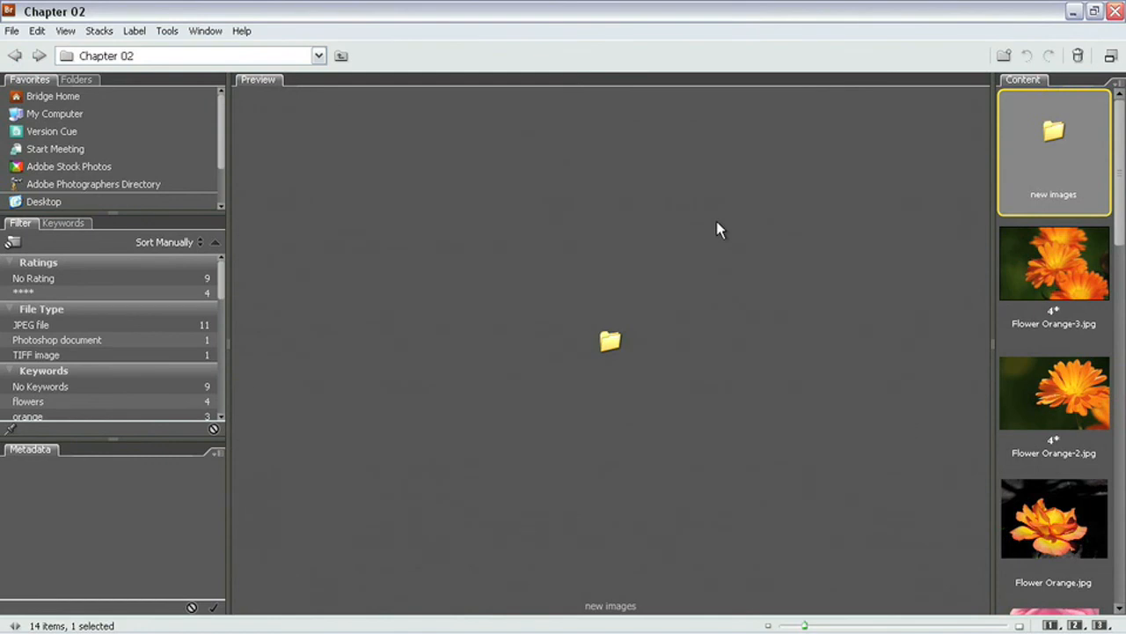
mouse_move(1042, 271)
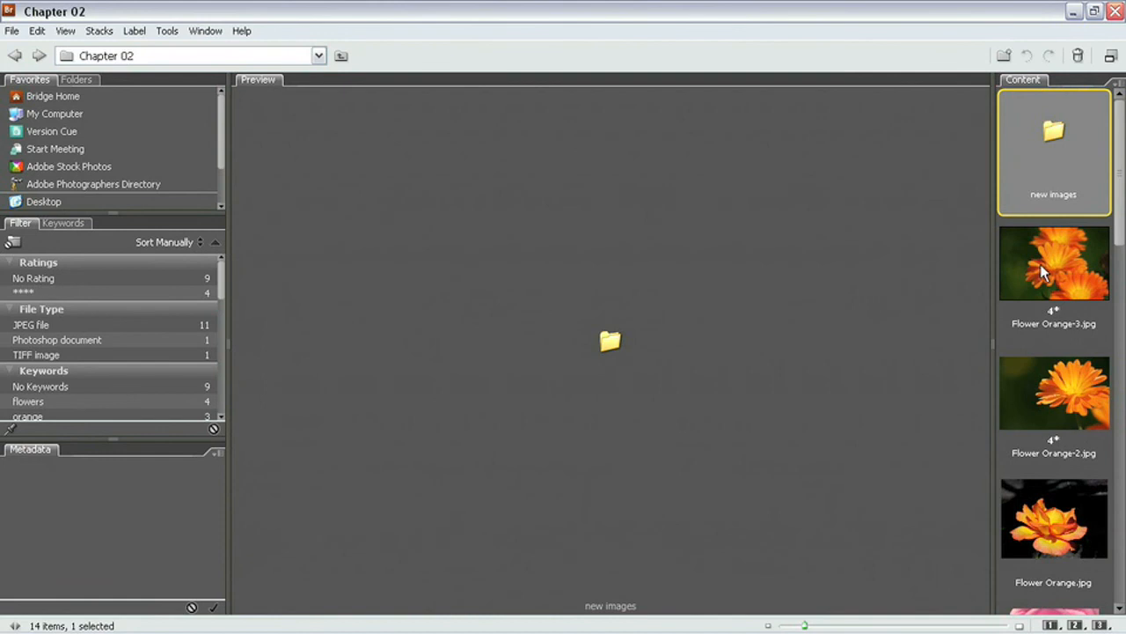
Step: Preview Flower Orange-3.jpg large with its file details
click(1052, 264)
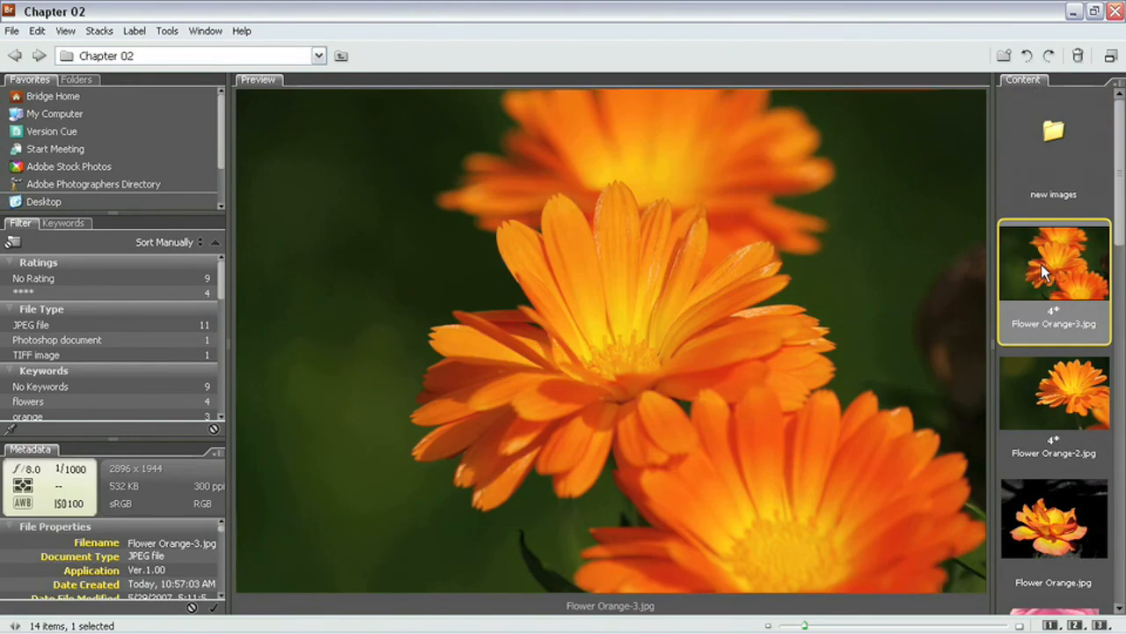
mouse_move(1047, 264)
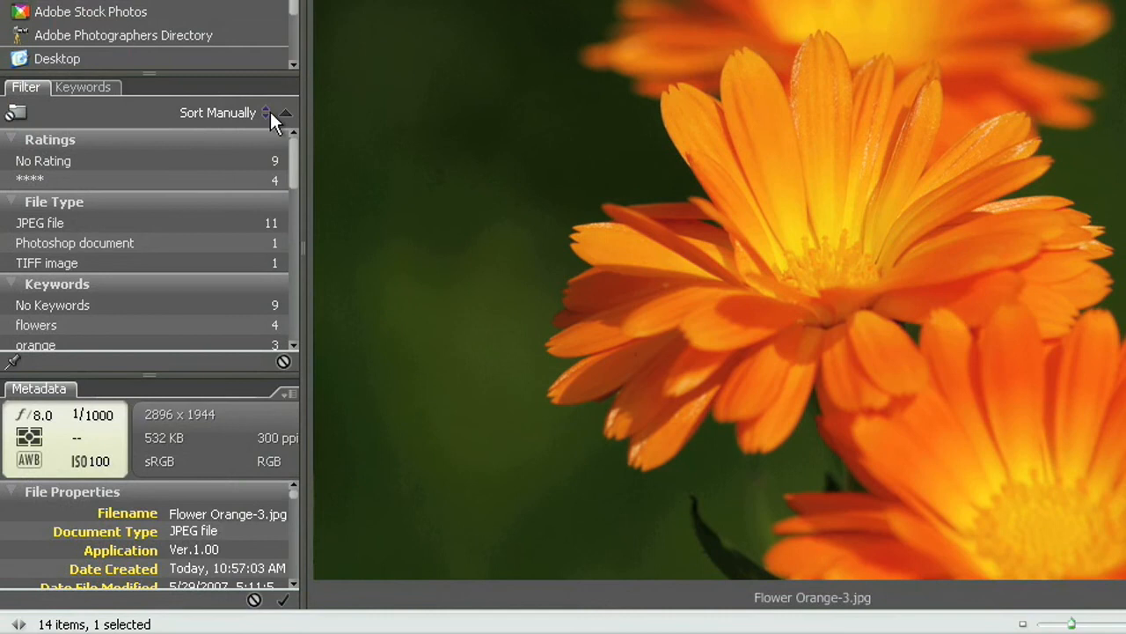
Step: Sort the Chapter 02 thumbnails by document type, then date modified, then file name
click(268, 113)
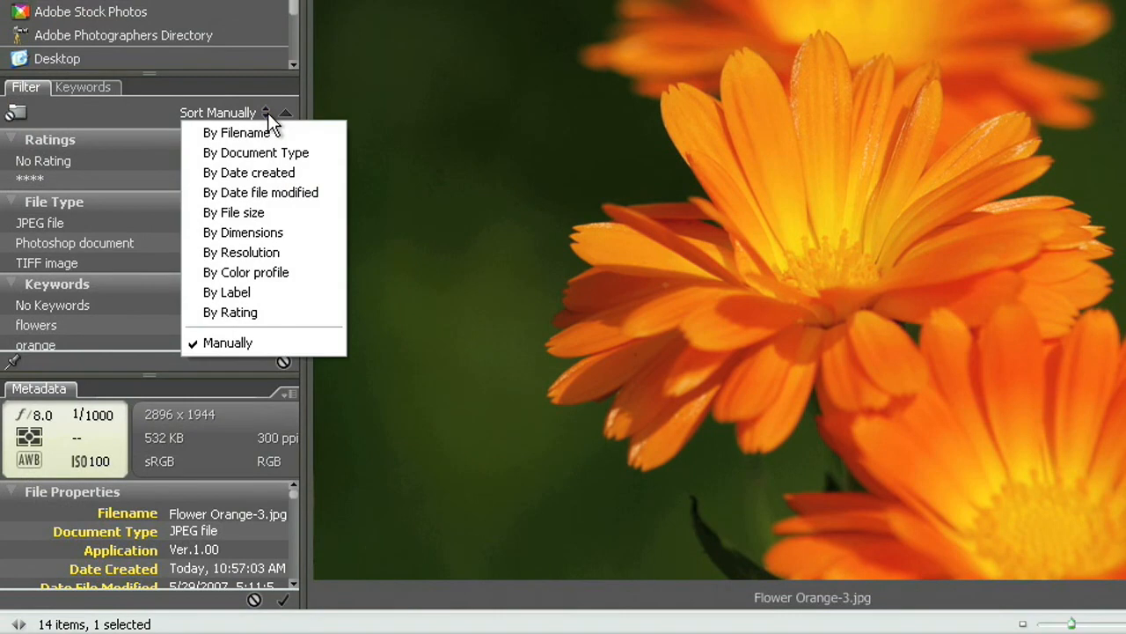
click(255, 151)
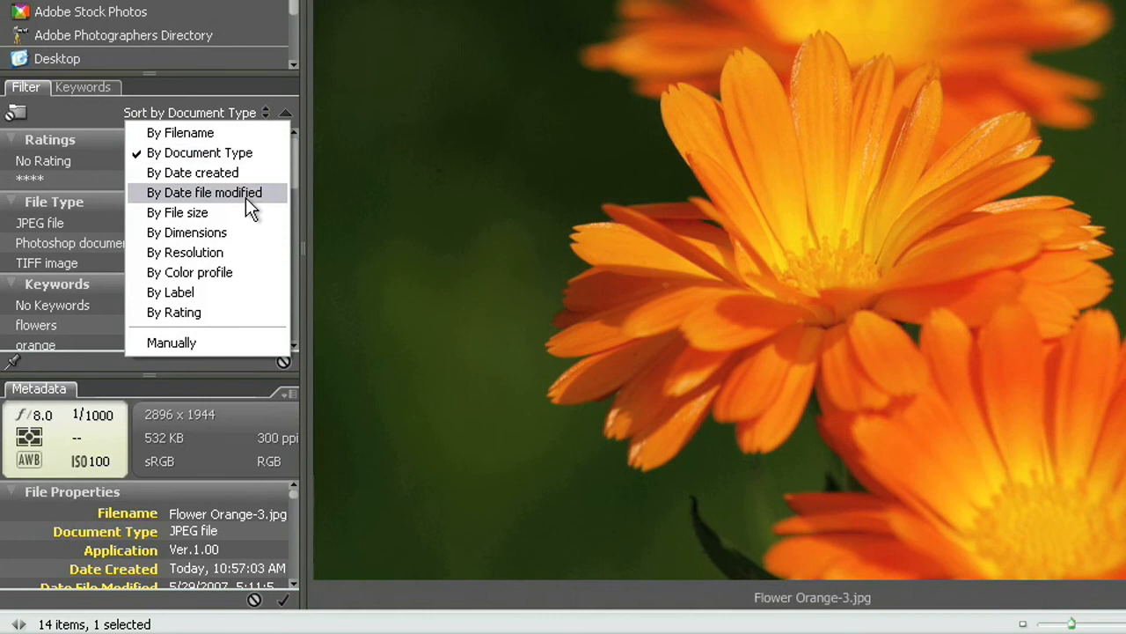
click(204, 192)
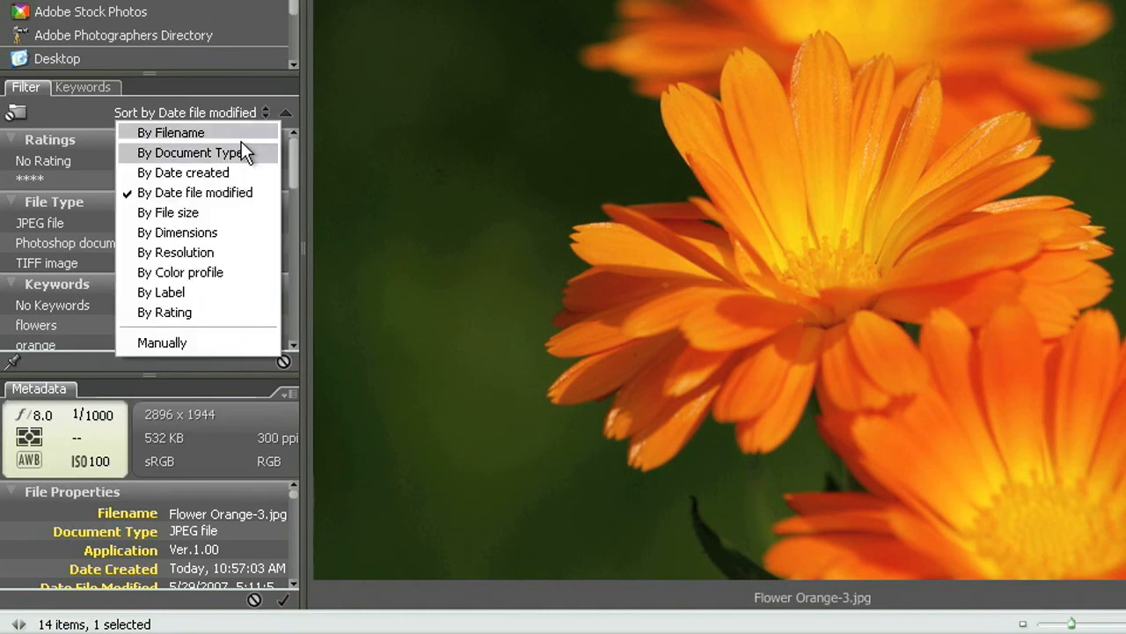
mouse_move(236, 205)
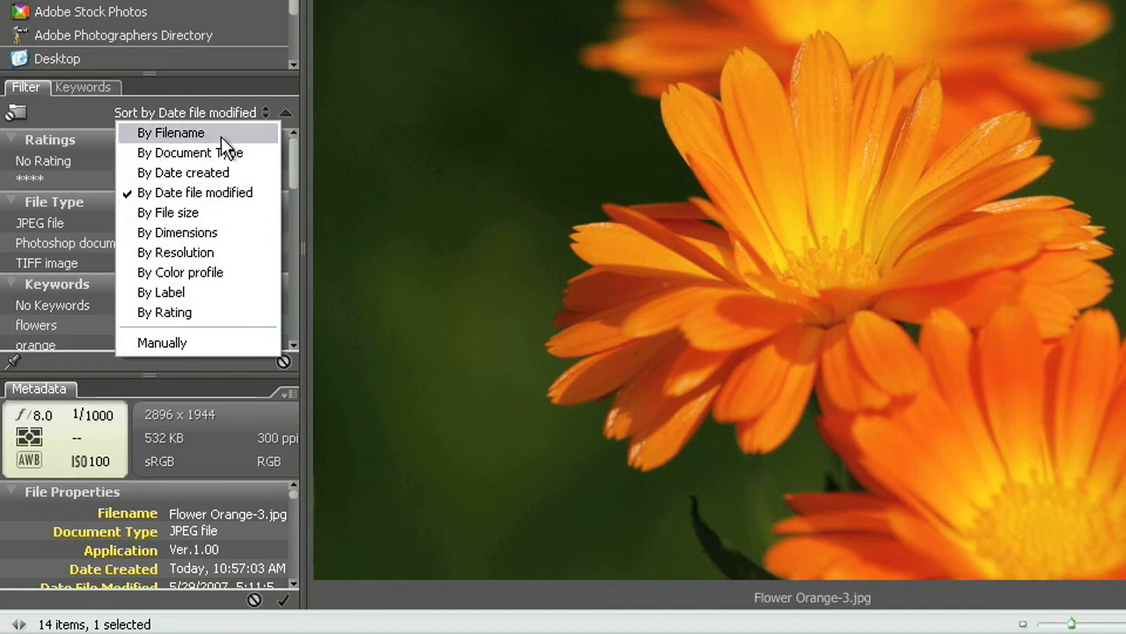
click(170, 134)
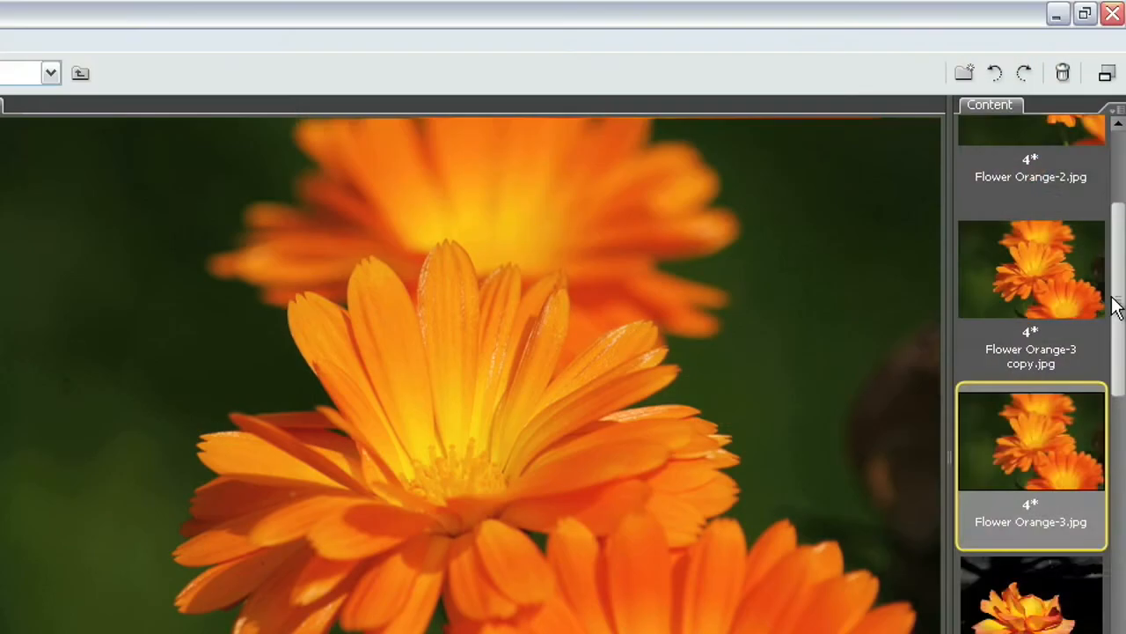
Step: Delete the moved Flower Orange-3.jpg to the Recycle Bin, ticking Don't show again
scroll(up, 3)
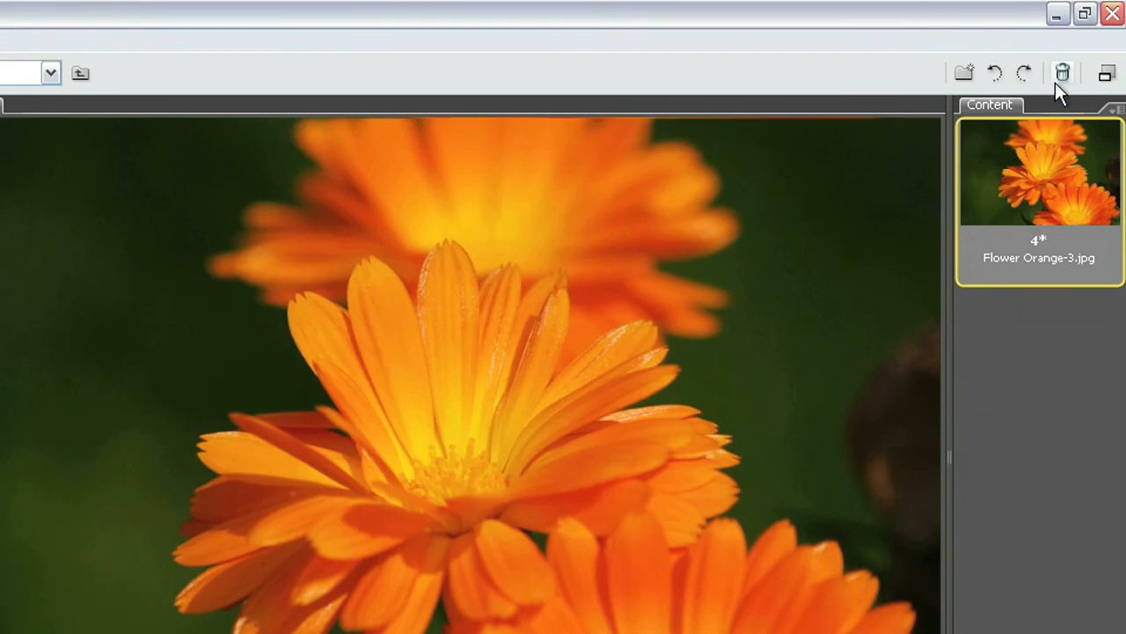
mouse_move(1063, 74)
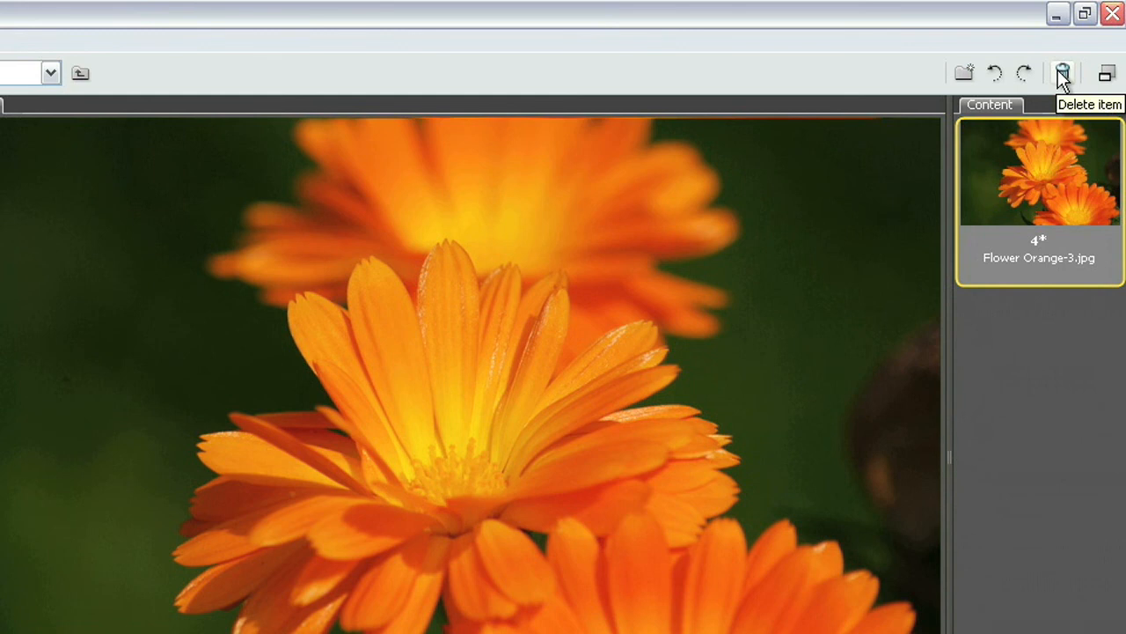
click(1063, 74)
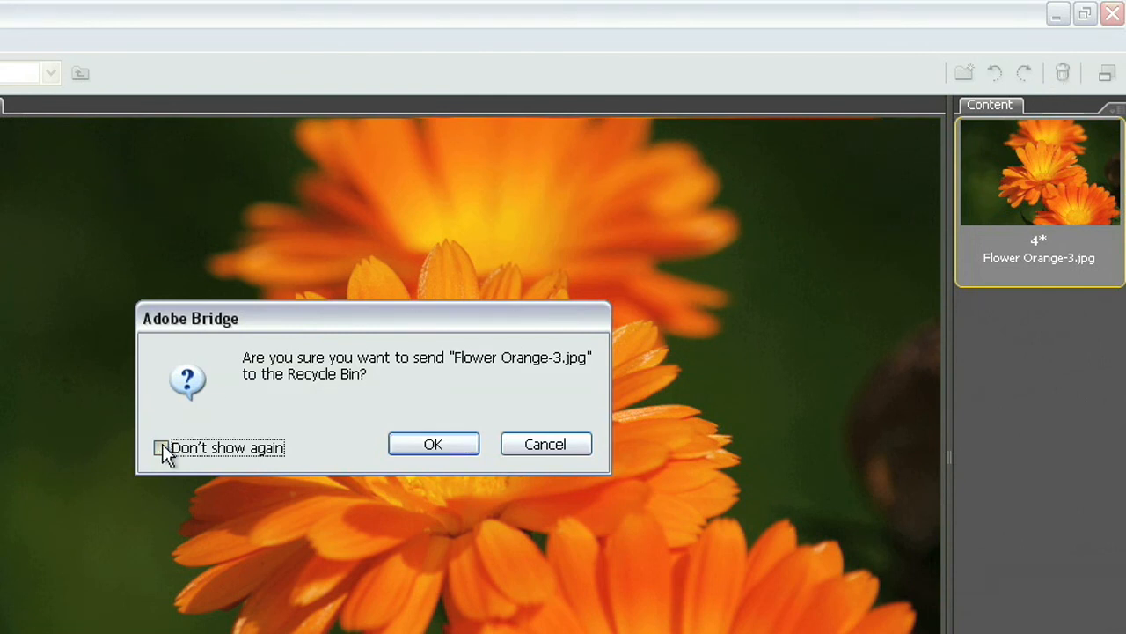
click(162, 447)
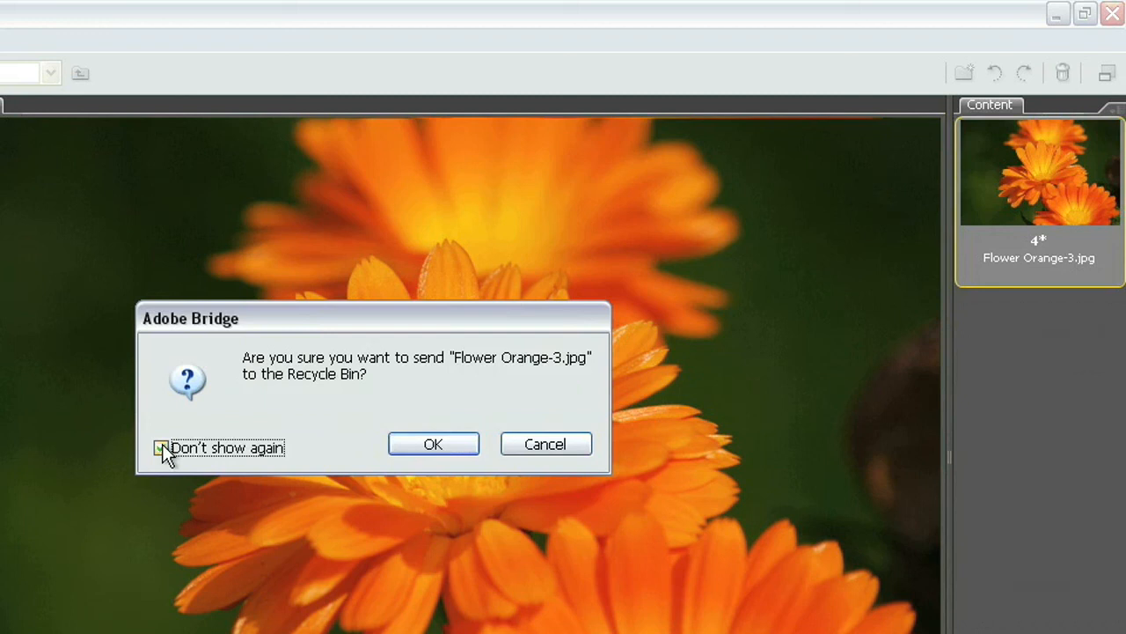
click(162, 447)
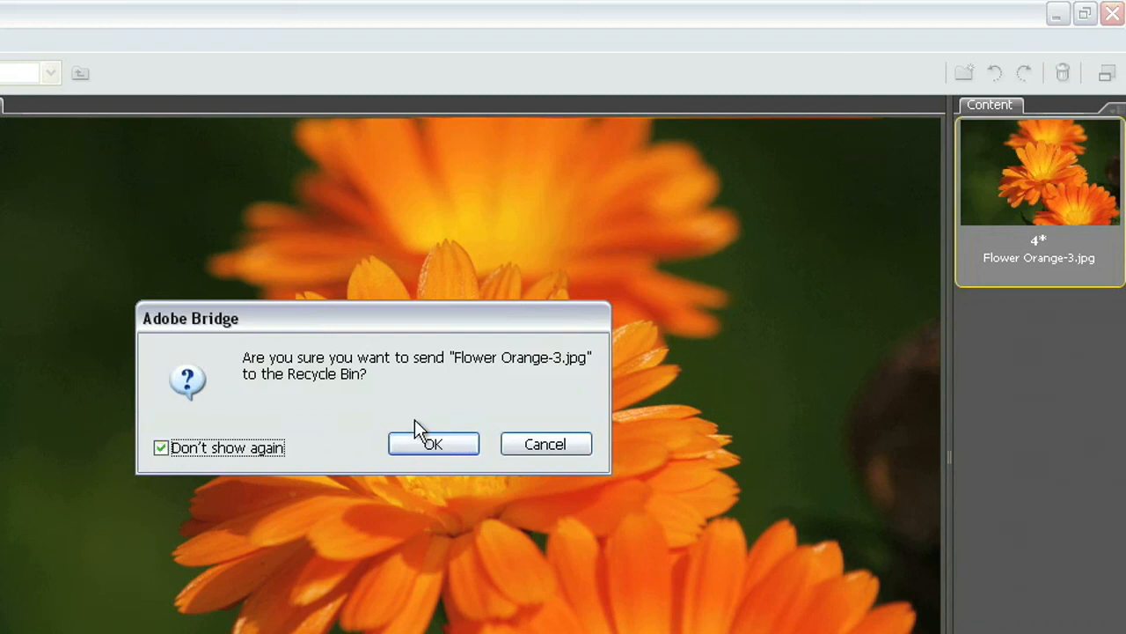
click(433, 444)
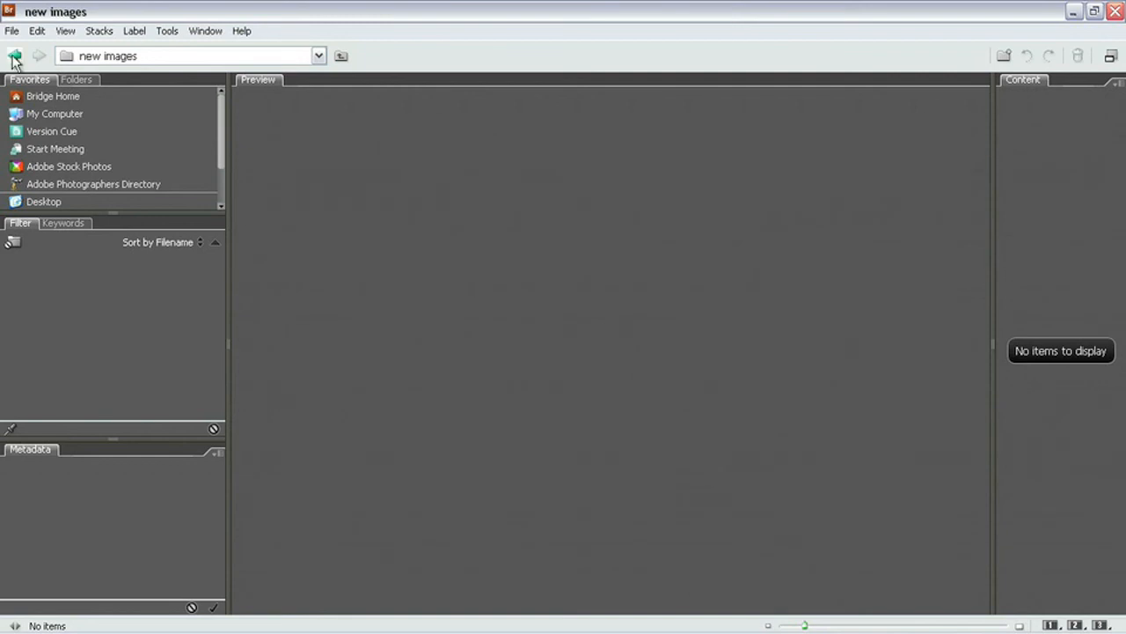
Step: Return to Chapter 02, bring up Flower Orange-2.jpg's context menu and dismiss it
click(14, 55)
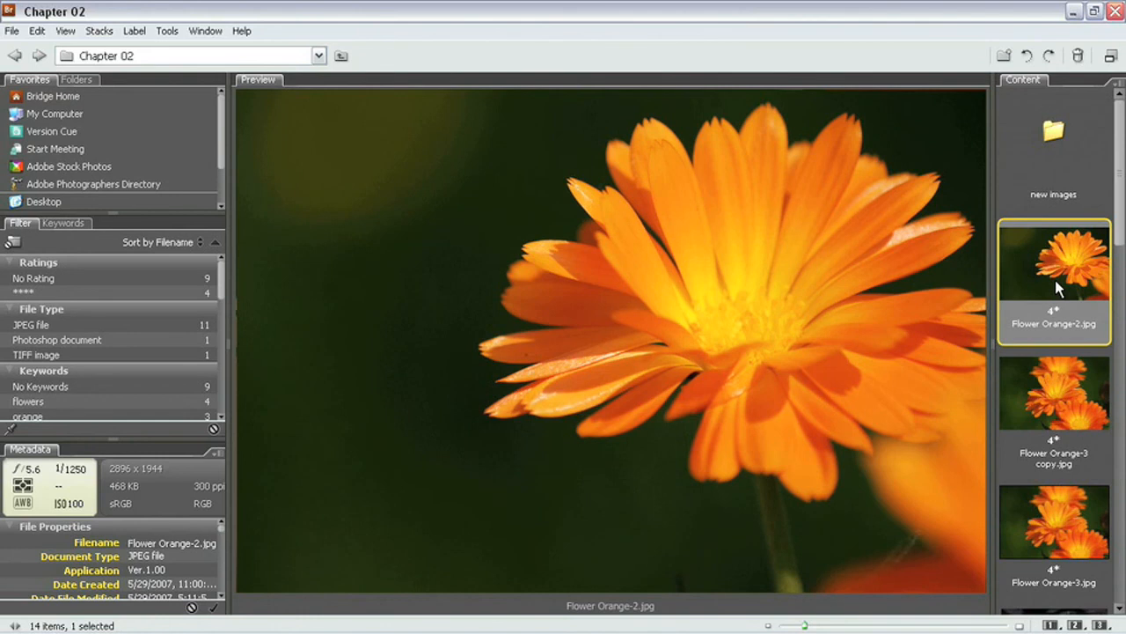
right_click(1053, 272)
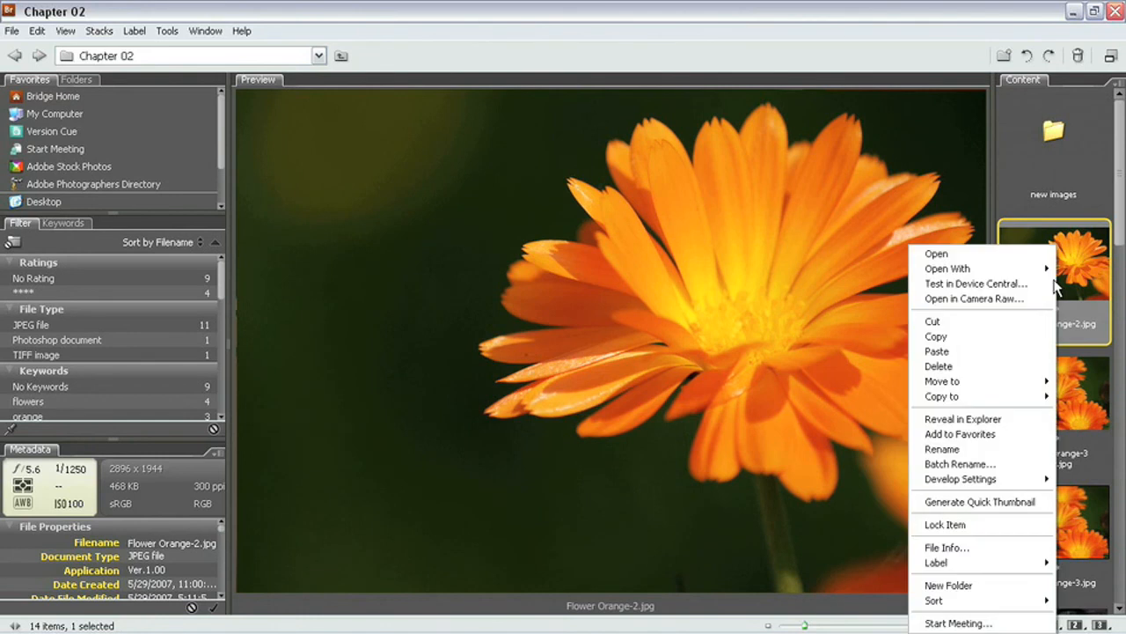
mouse_move(1011, 366)
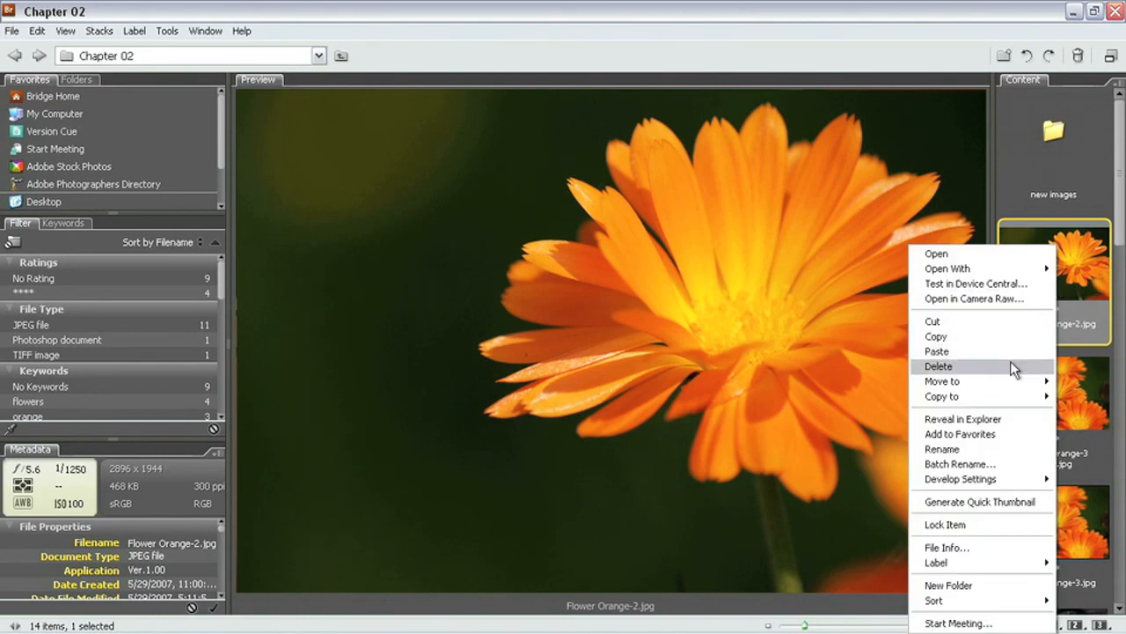
click(938, 366)
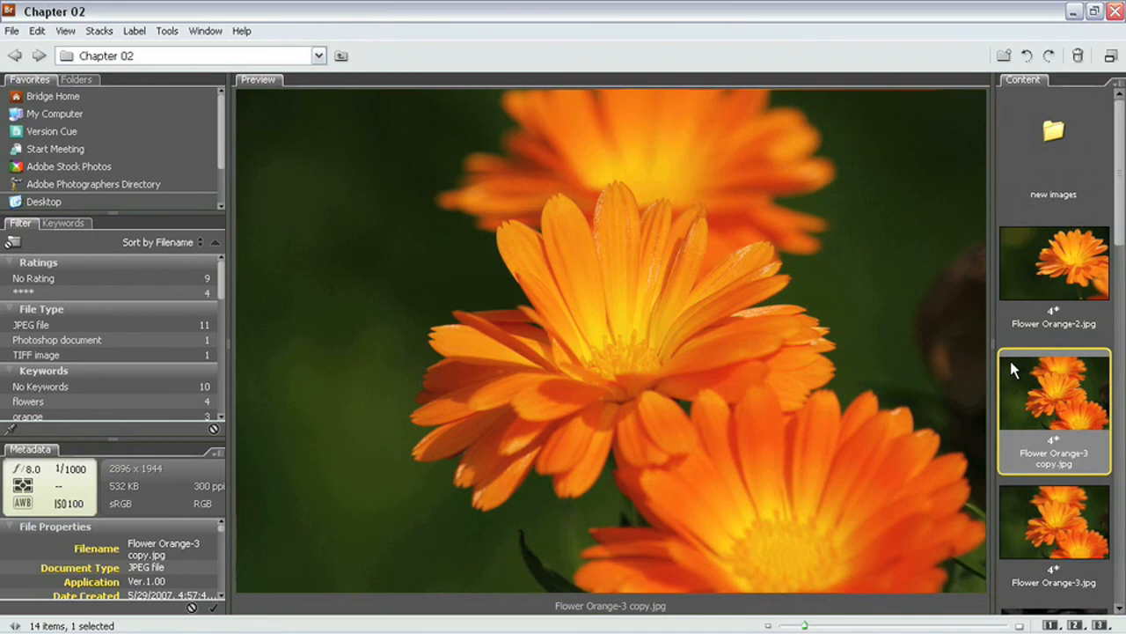
Step: Delete the empty new images folder to the Recycle Bin, ticking Don't show again
click(1053, 140)
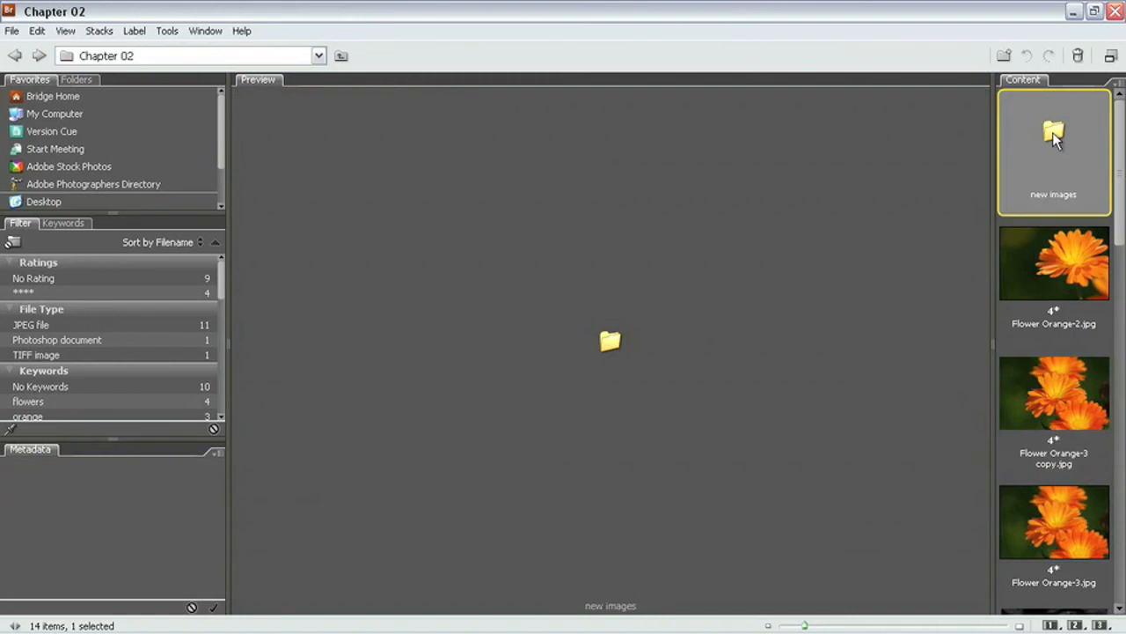
right_click(1052, 141)
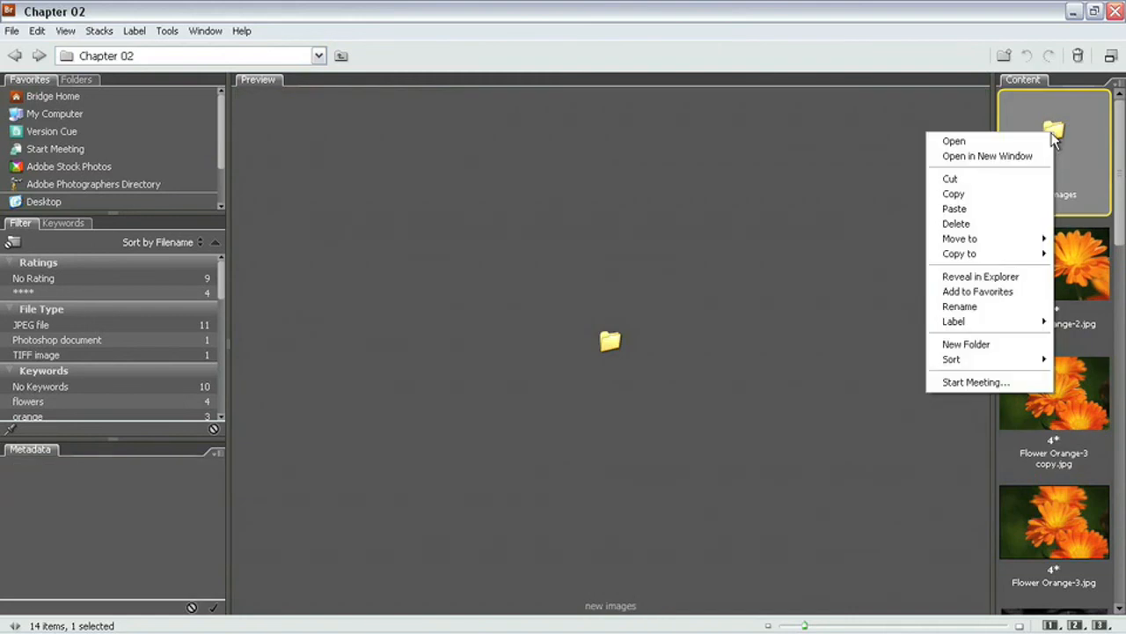
mouse_move(986, 155)
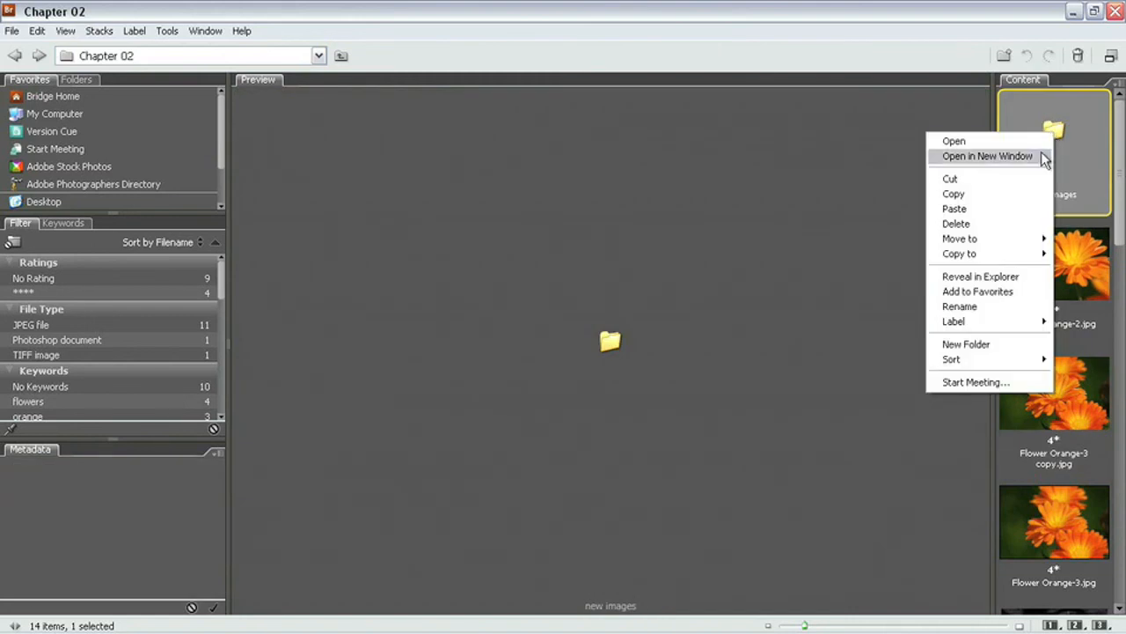
click(957, 224)
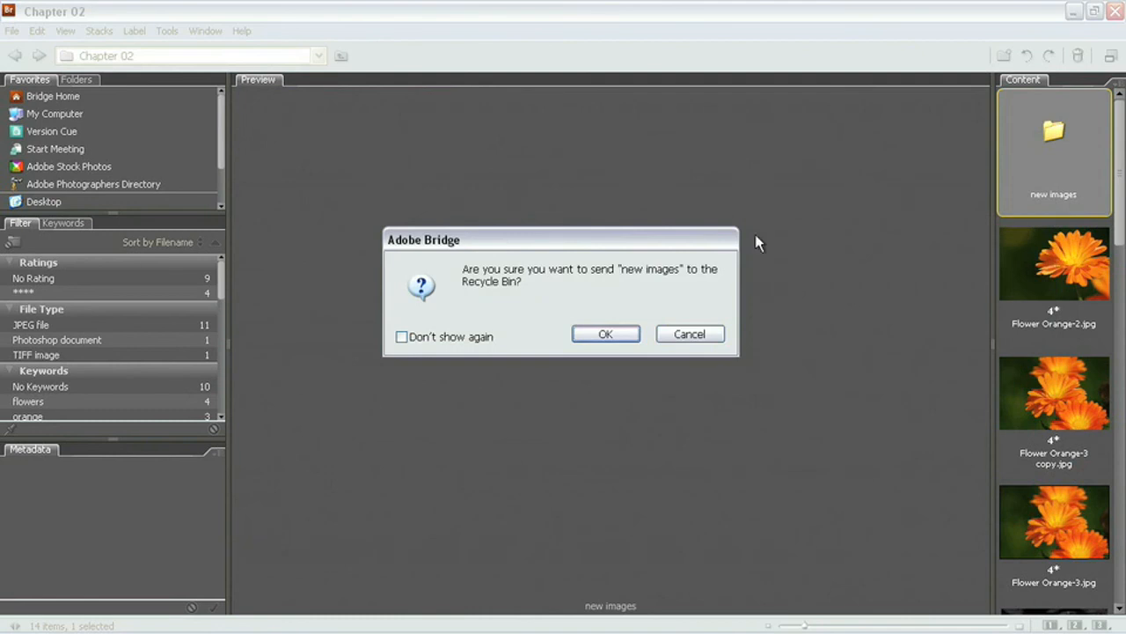
mouse_move(638, 313)
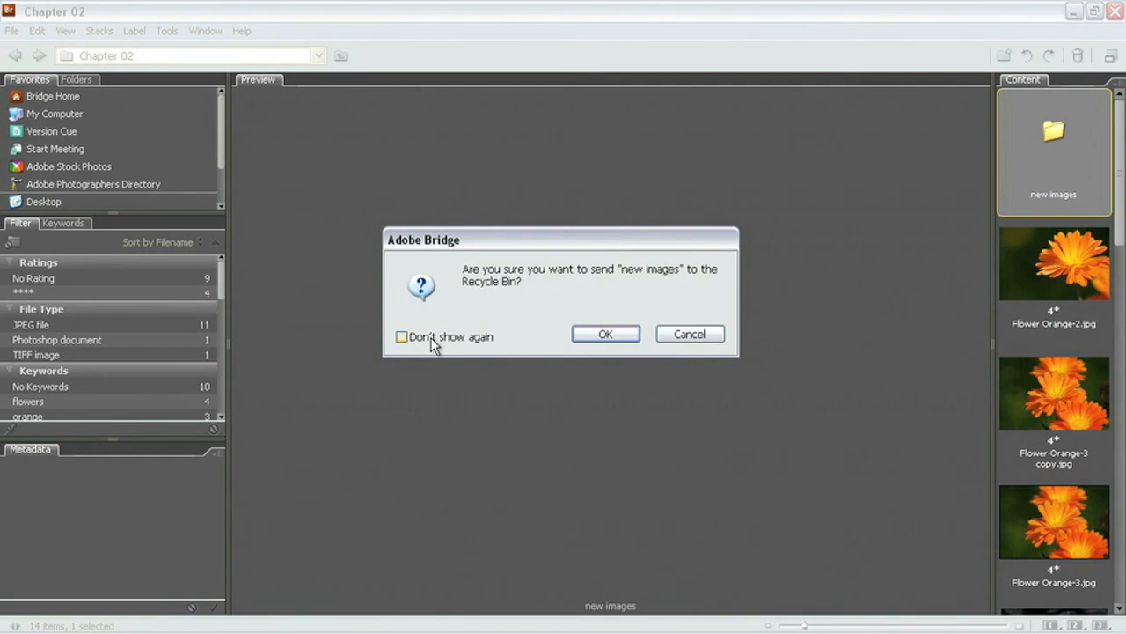
click(401, 336)
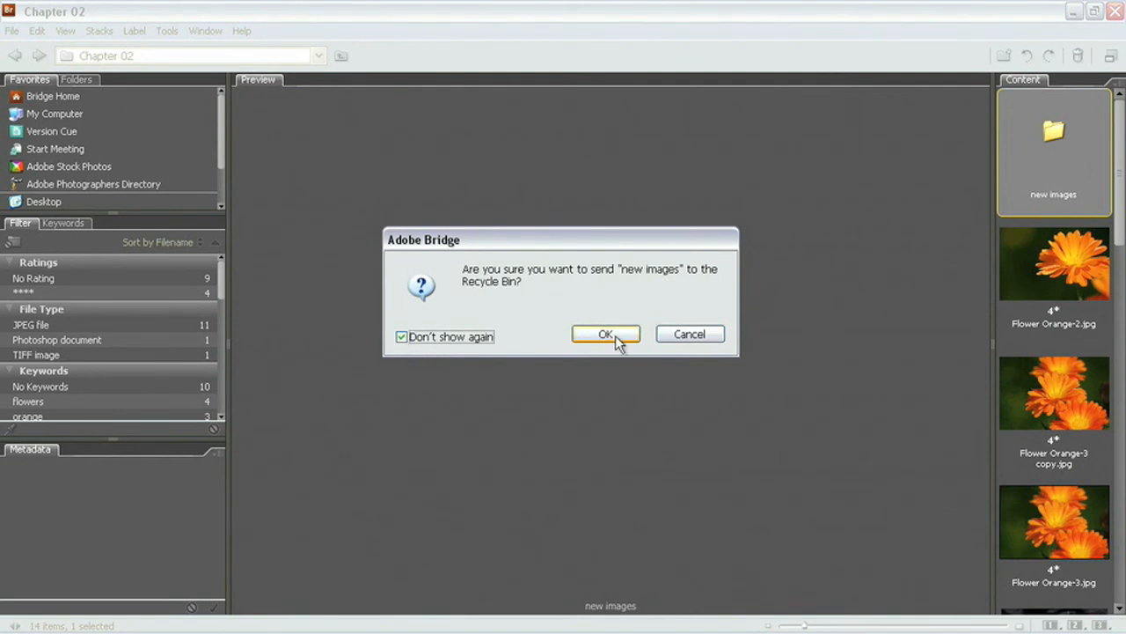
click(605, 335)
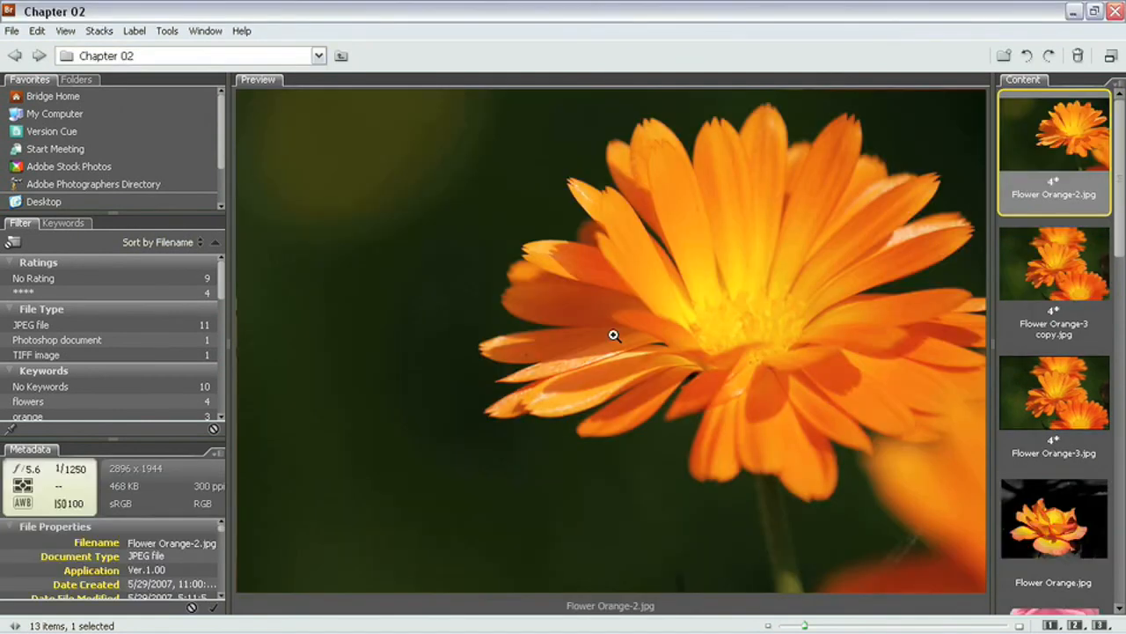